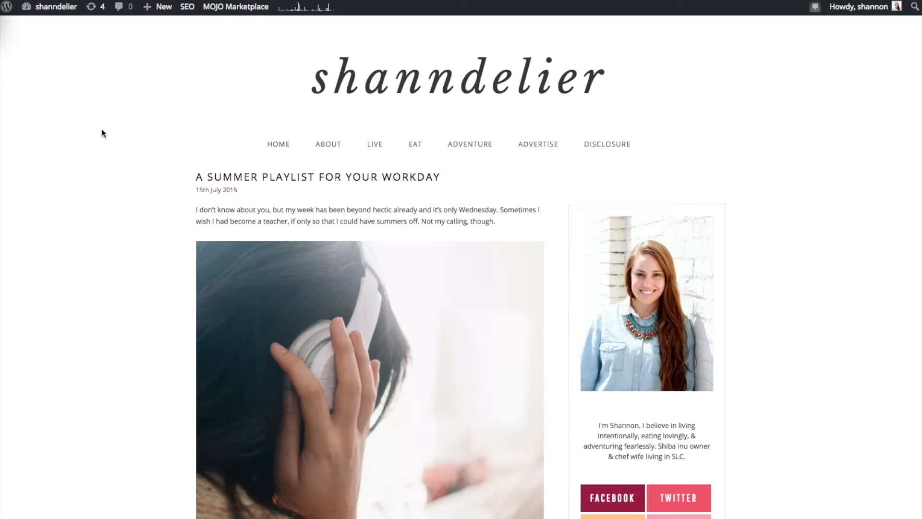
{"action": "mouse_move", "coordinate": [823, 242]}
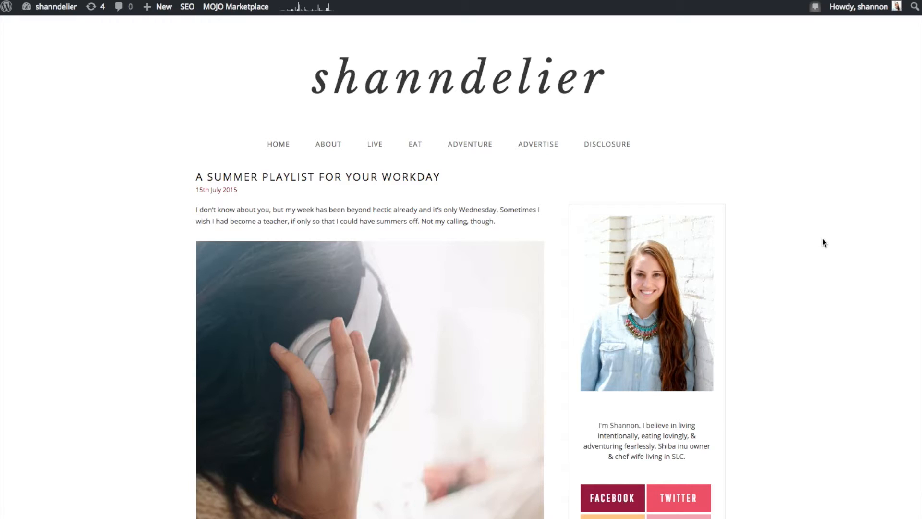
{"action": "mouse_move", "coordinate": [787, 99]}
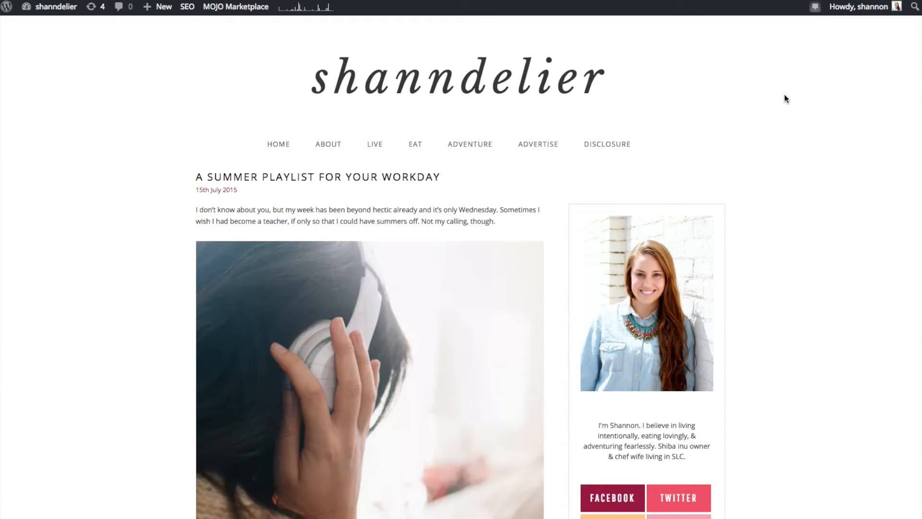
Switch to the shanndelier Pinterest board tab to view its 19 pins.
{"action": "left_click", "coordinate": [236, 6]}
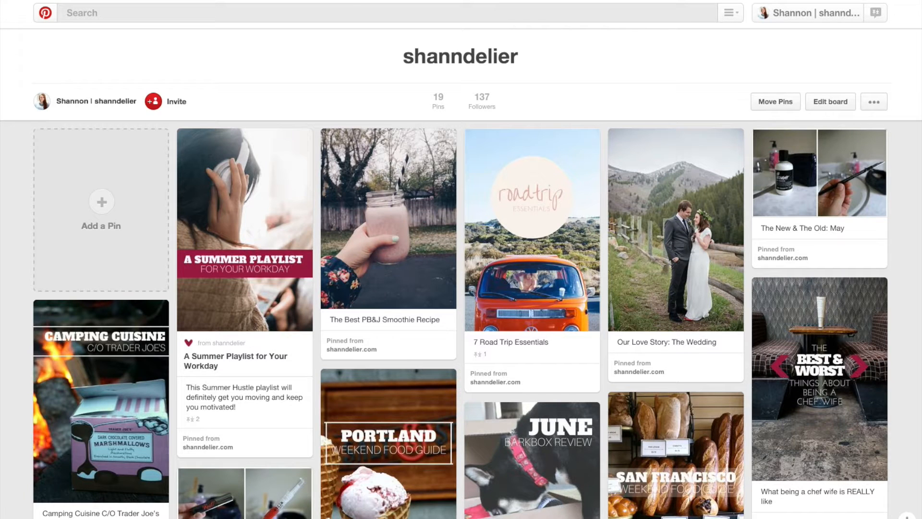
{"action": "mouse_move", "coordinate": [354, 210]}
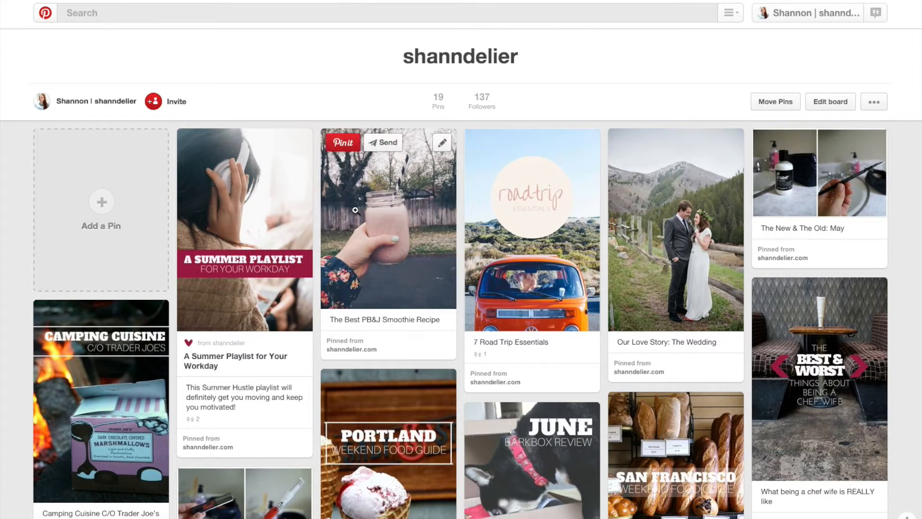
{"action": "mouse_move", "coordinate": [230, 210]}
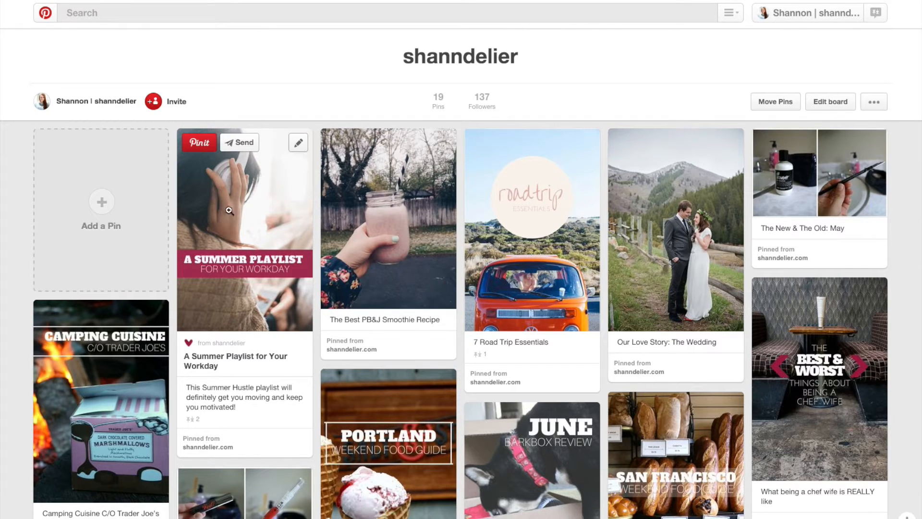
{"action": "mouse_move", "coordinate": [243, 324]}
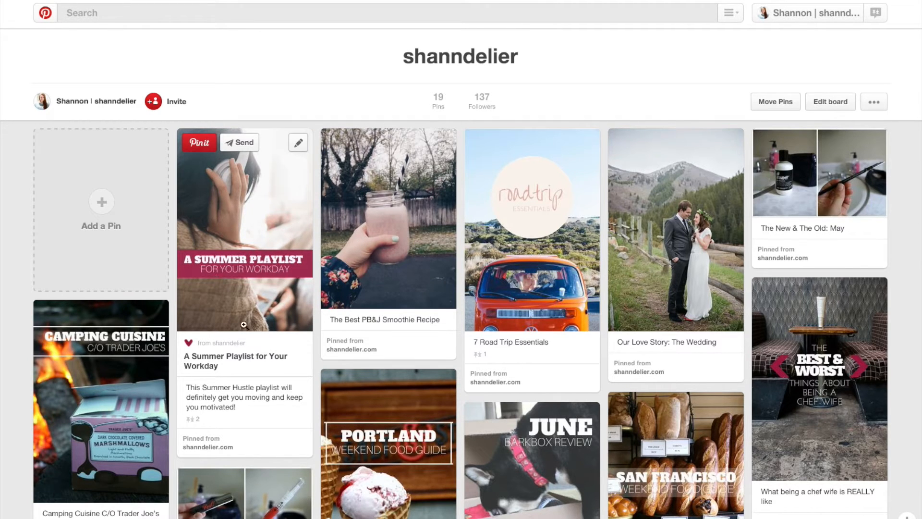
{"action": "mouse_move", "coordinate": [236, 349]}
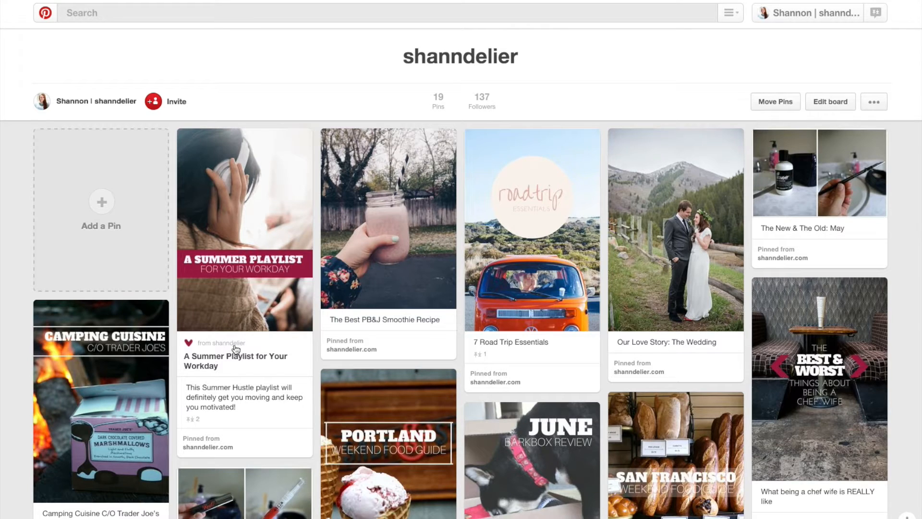
{"action": "mouse_move", "coordinate": [223, 352]}
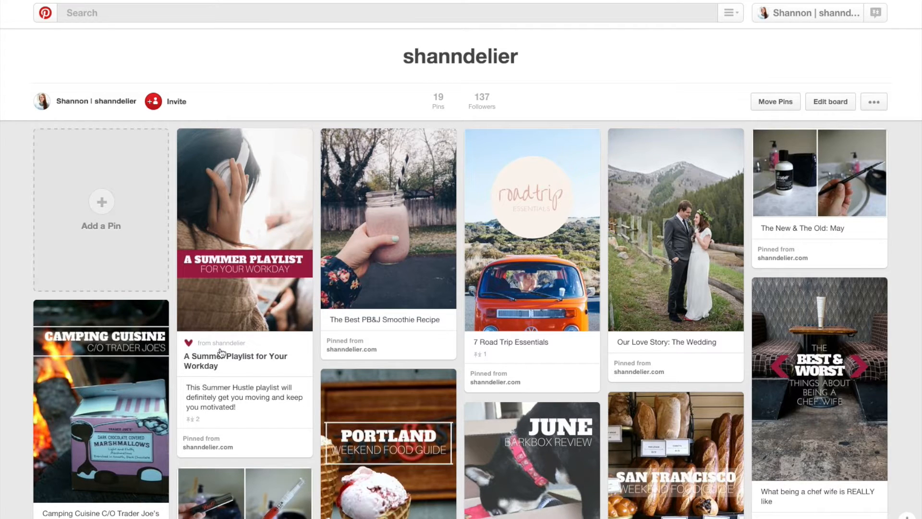
{"action": "mouse_move", "coordinate": [250, 364]}
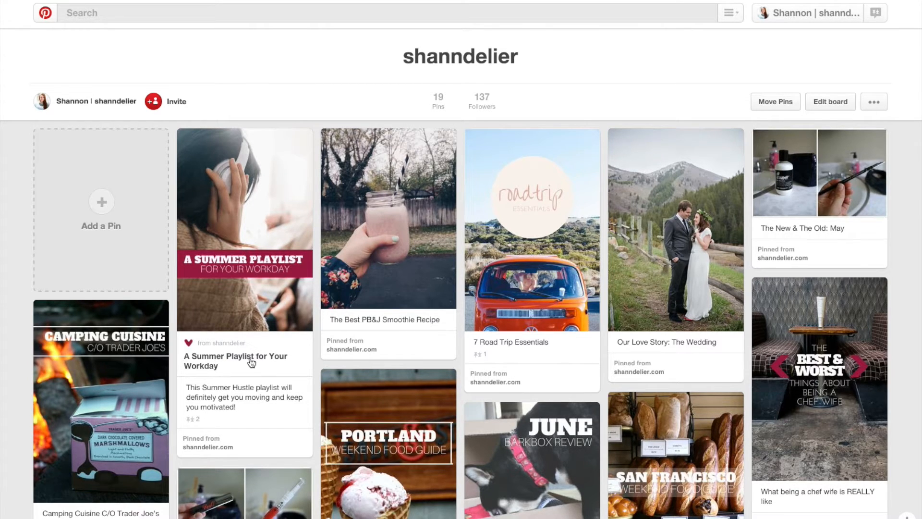
{"action": "mouse_move", "coordinate": [212, 372]}
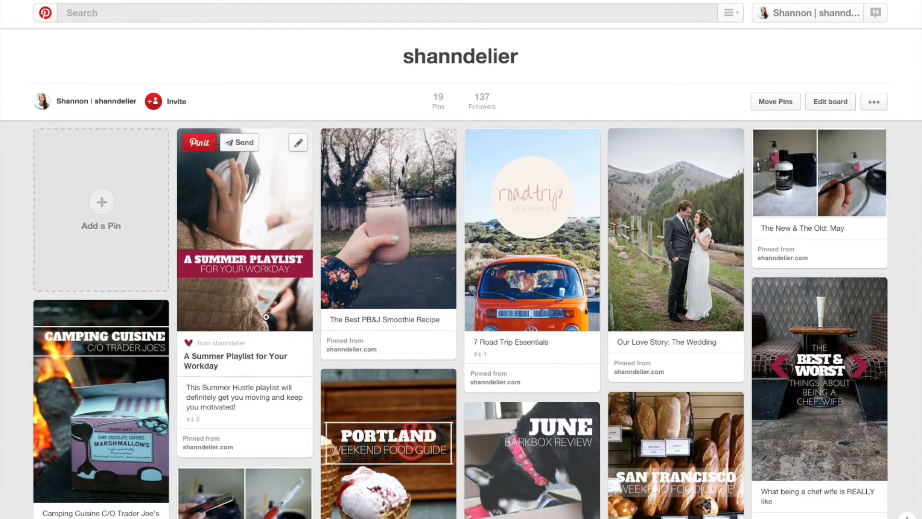
{"action": "mouse_move", "coordinate": [388, 276]}
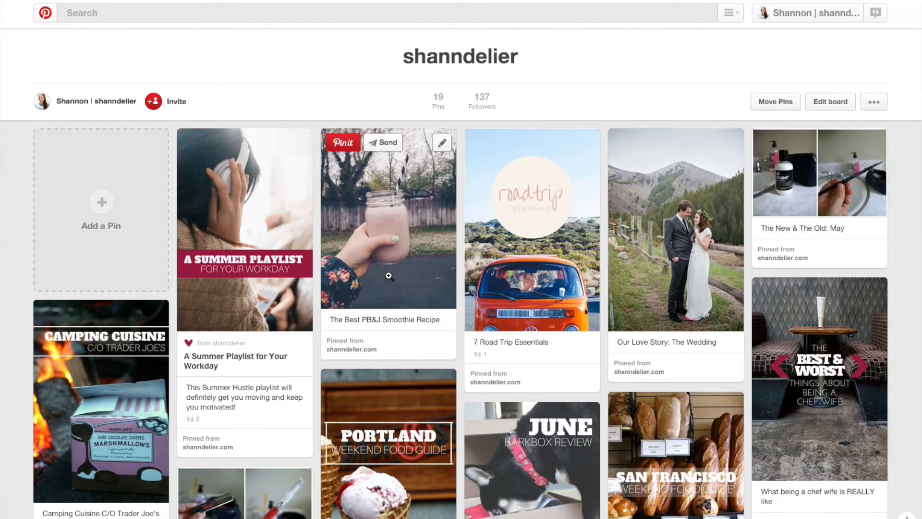
{"action": "mouse_move", "coordinate": [378, 324]}
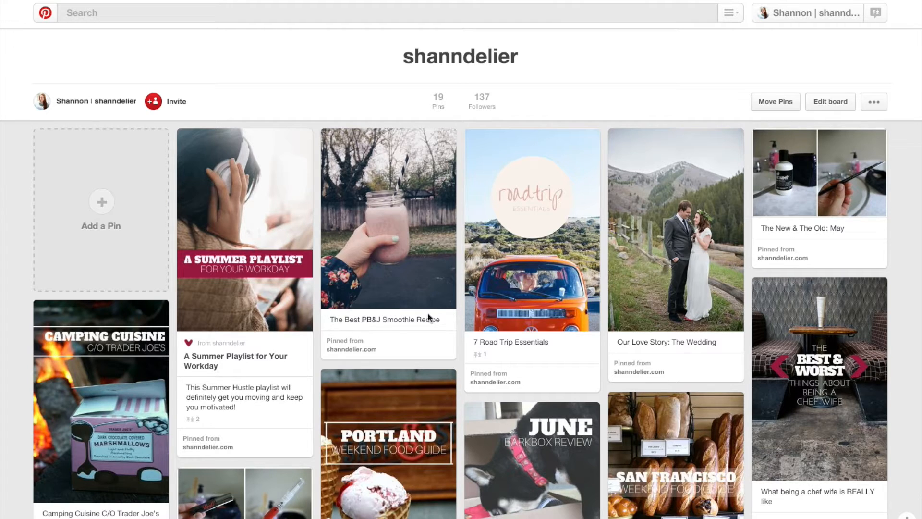
{"action": "mouse_move", "coordinate": [464, 120]}
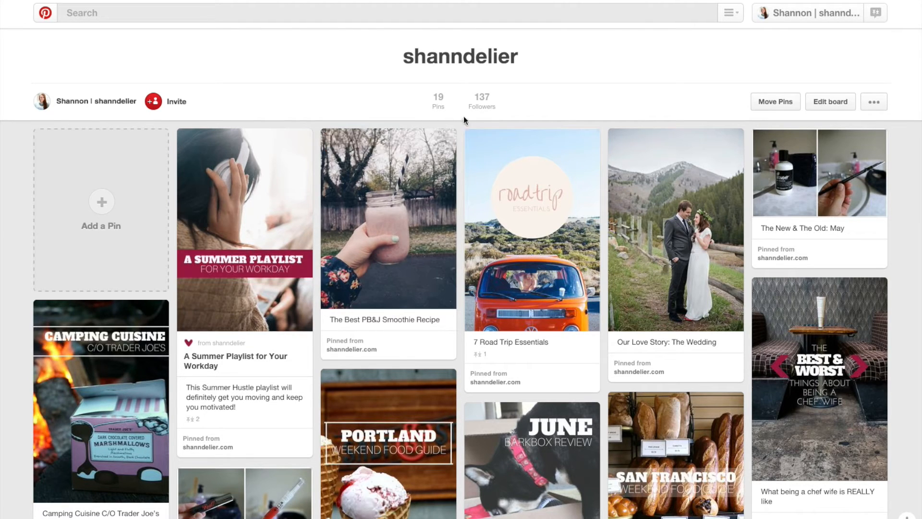
{"action": "mouse_move", "coordinate": [545, 106]}
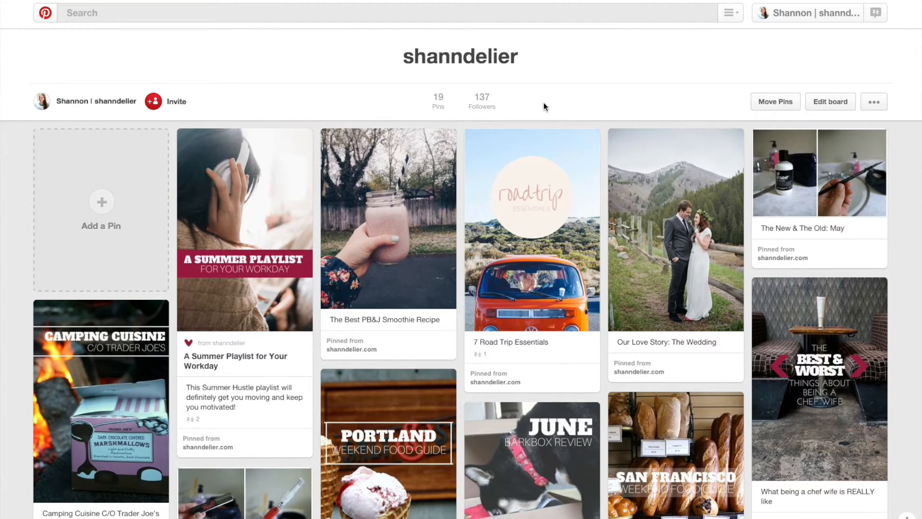
{"action": "mouse_move", "coordinate": [230, 297]}
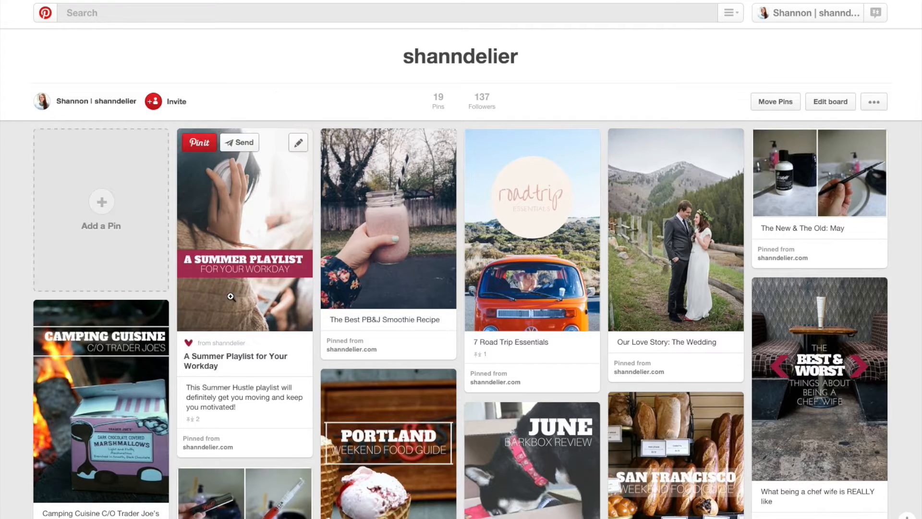
{"action": "mouse_move", "coordinate": [250, 231]}
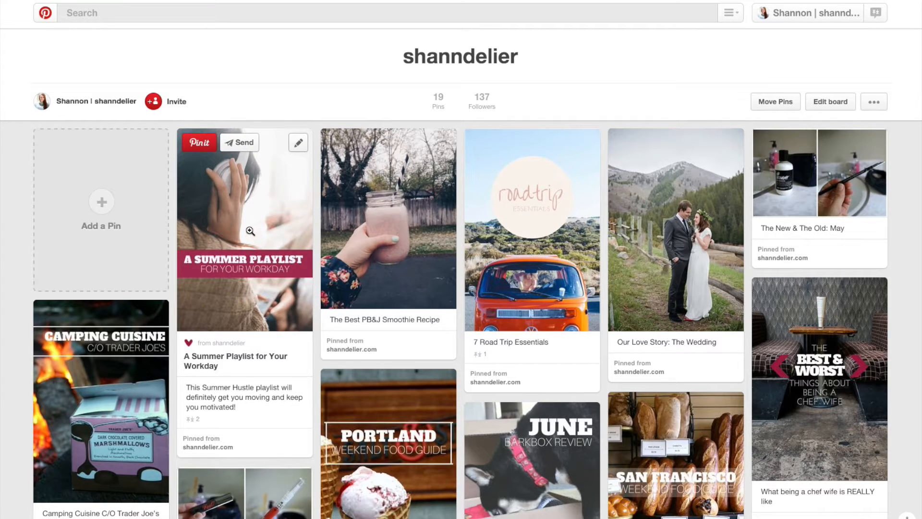
{"action": "mouse_move", "coordinate": [294, 122]}
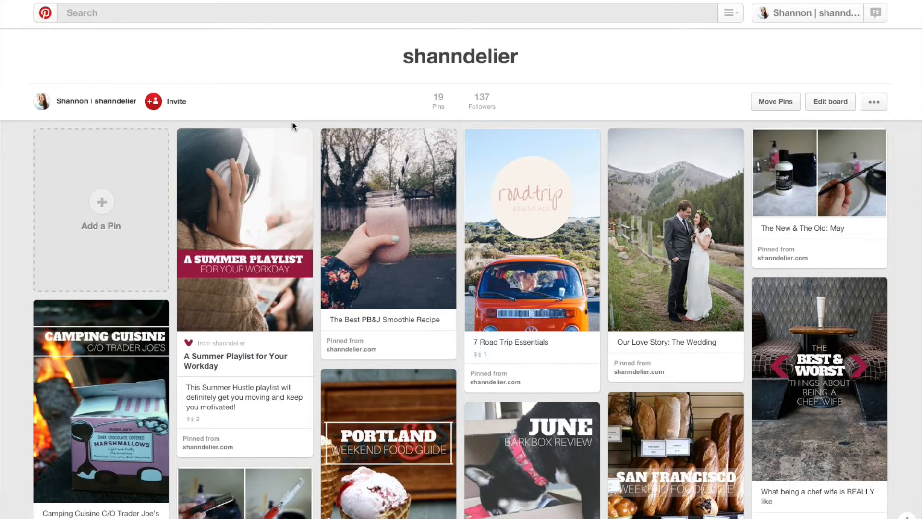
{"action": "mouse_move", "coordinate": [287, 61]}
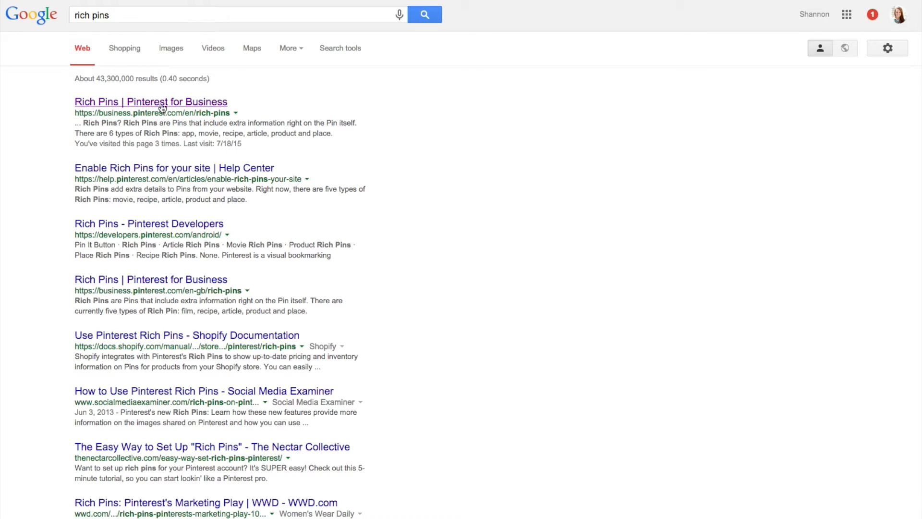
Open the 'Rich Pins | Pinterest for Business' result and read down to Get started.
{"action": "left_click", "coordinate": [151, 102]}
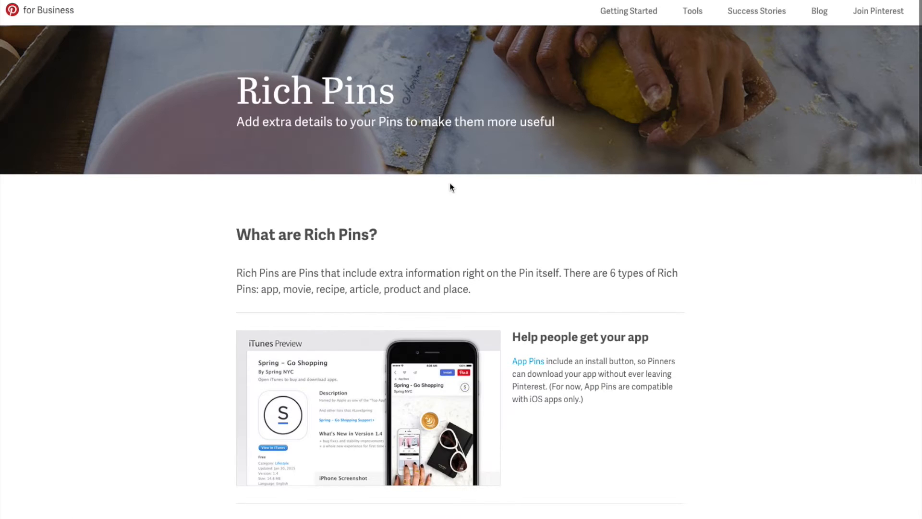
{"action": "scroll", "scroll_direction": "down", "scroll_amount": 3}
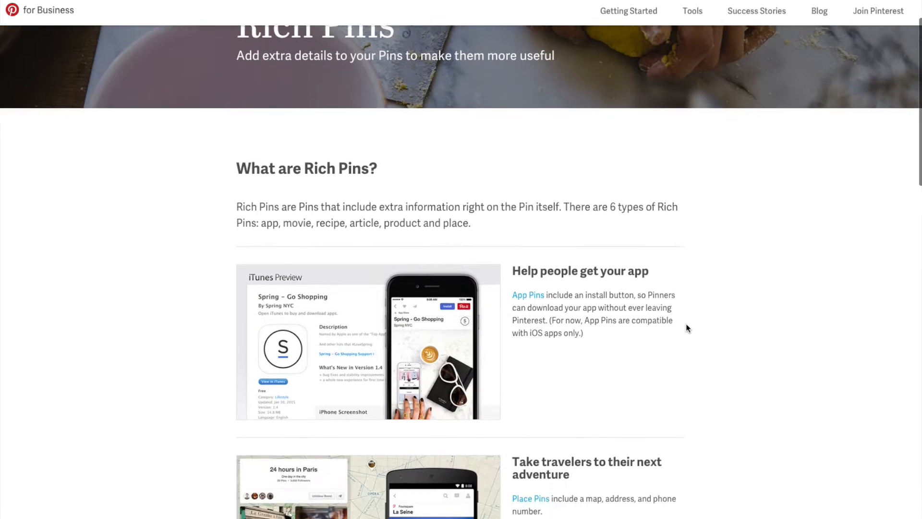
{"action": "scroll", "scroll_direction": "down", "scroll_amount": 3}
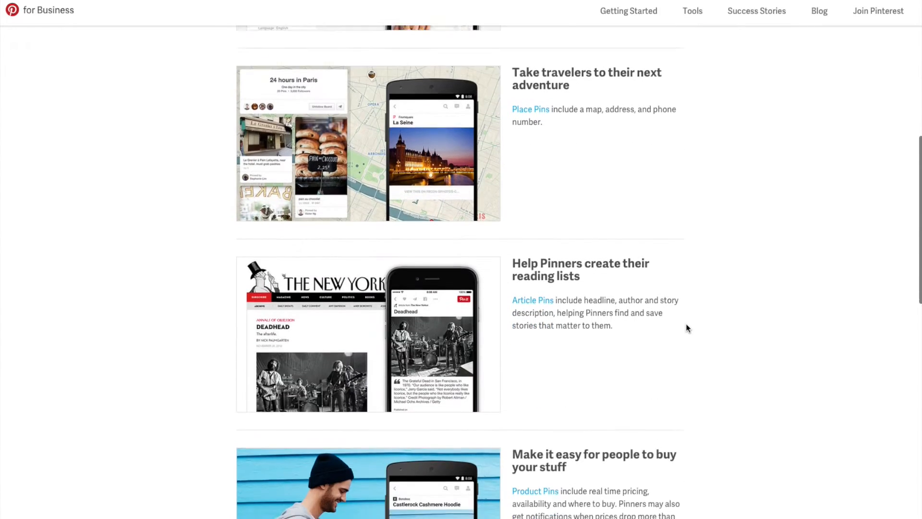
{"action": "scroll", "scroll_direction": "down", "scroll_amount": 3}
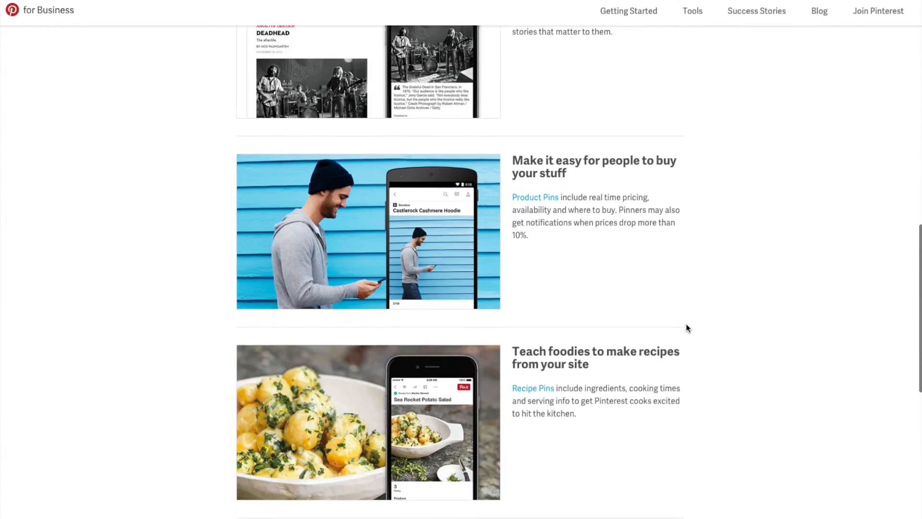
{"action": "scroll", "scroll_direction": "up", "scroll_amount": 3}
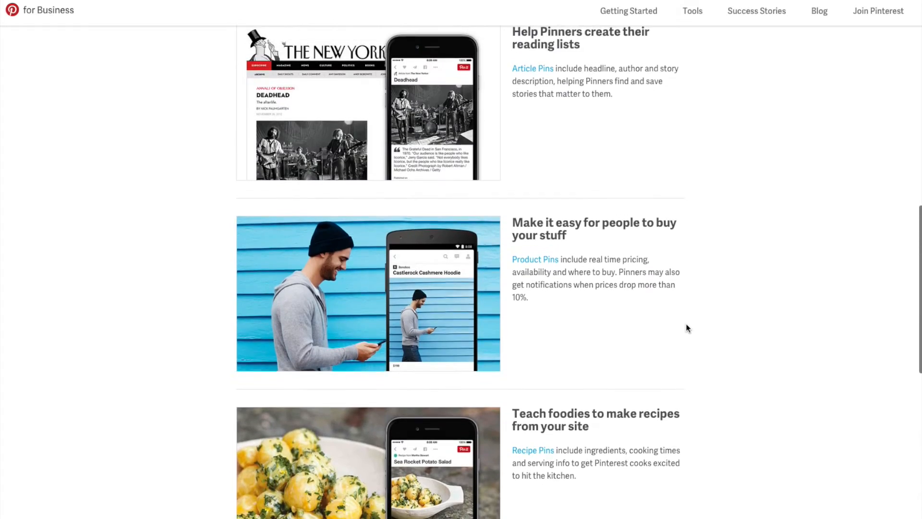
{"action": "scroll", "scroll_direction": "up", "scroll_amount": 3}
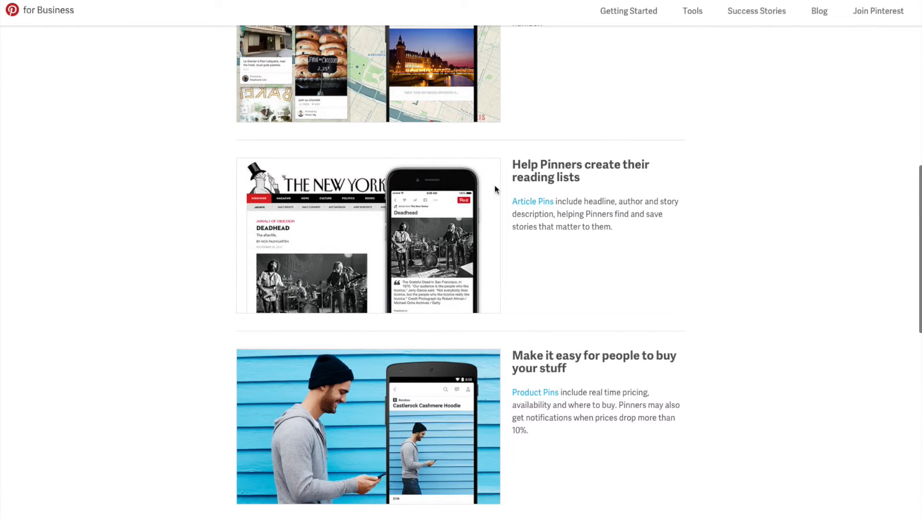
{"action": "mouse_move", "coordinate": [616, 169]}
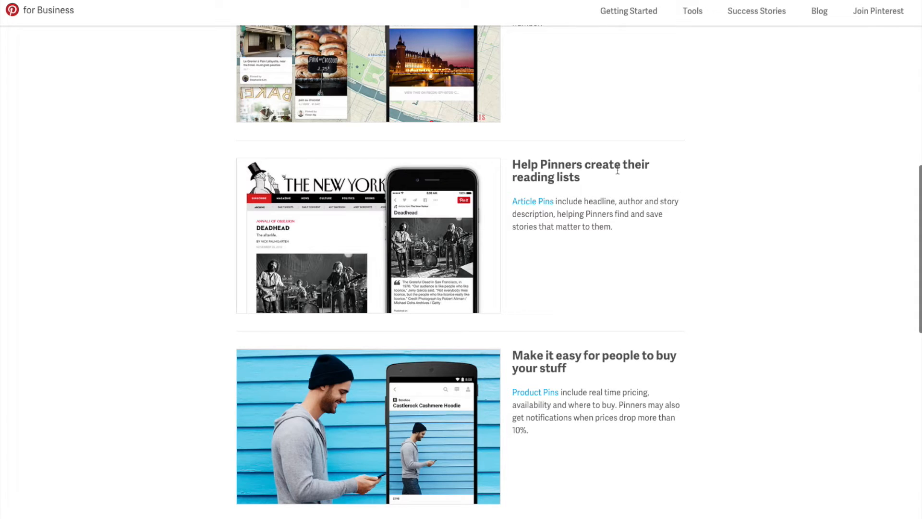
{"action": "scroll", "scroll_direction": "down", "scroll_amount": 3}
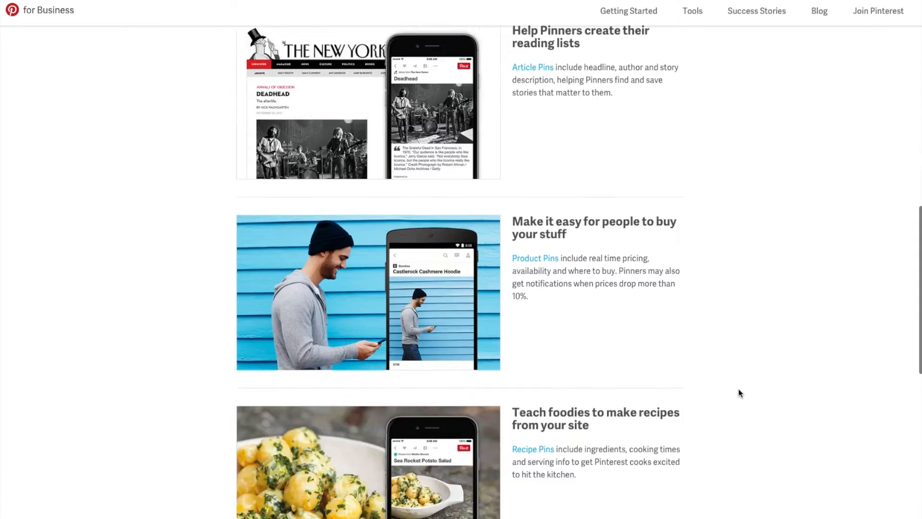
{"action": "scroll", "scroll_direction": "down", "scroll_amount": 3}
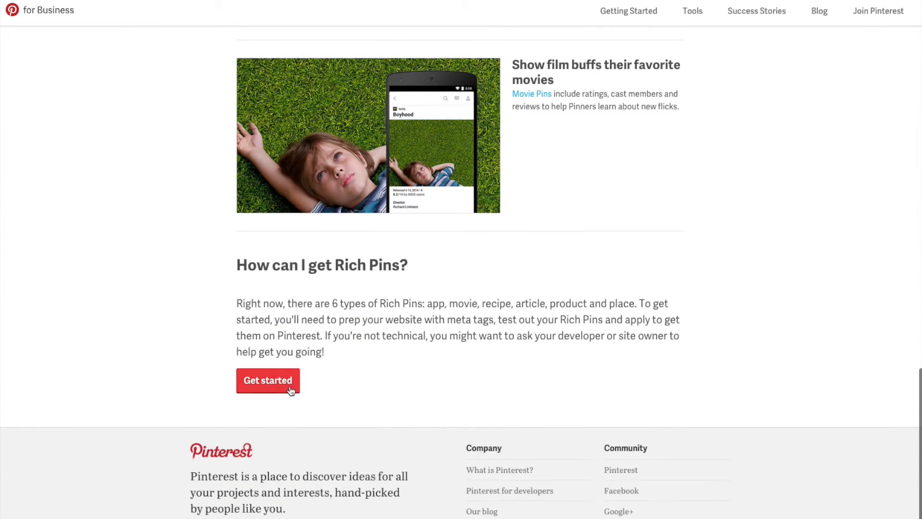
Follow the article link and scroll through the Article Rich Pins Open Graph tags example.
{"action": "left_click", "coordinate": [268, 380]}
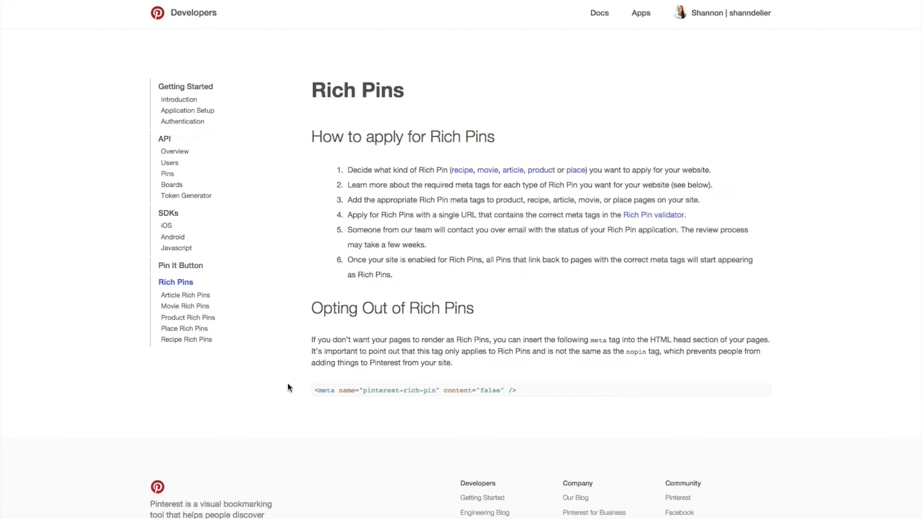
{"action": "mouse_move", "coordinate": [575, 330]}
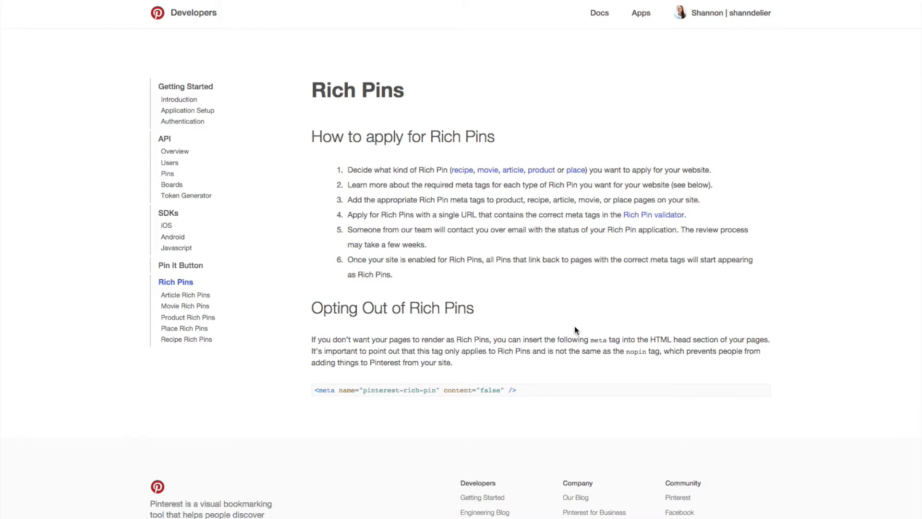
{"action": "mouse_move", "coordinate": [550, 213]}
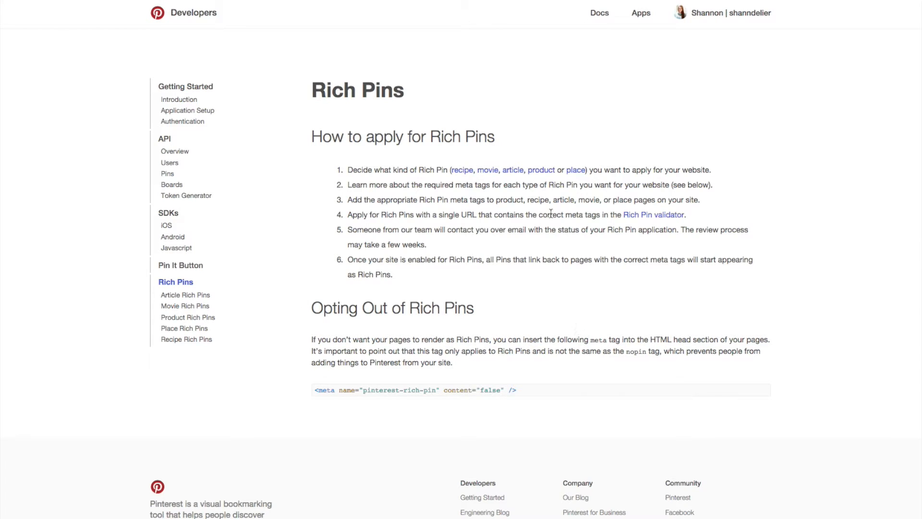
{"action": "mouse_move", "coordinate": [485, 177]}
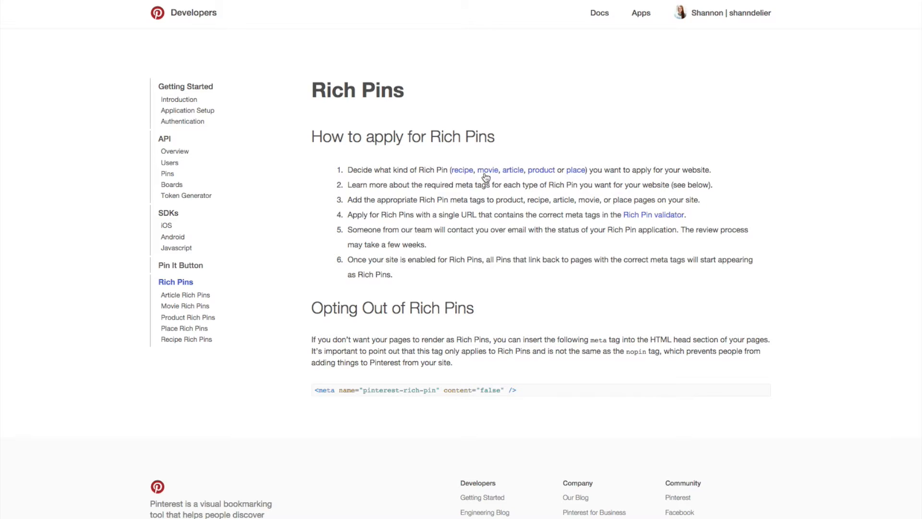
{"action": "mouse_move", "coordinate": [517, 176]}
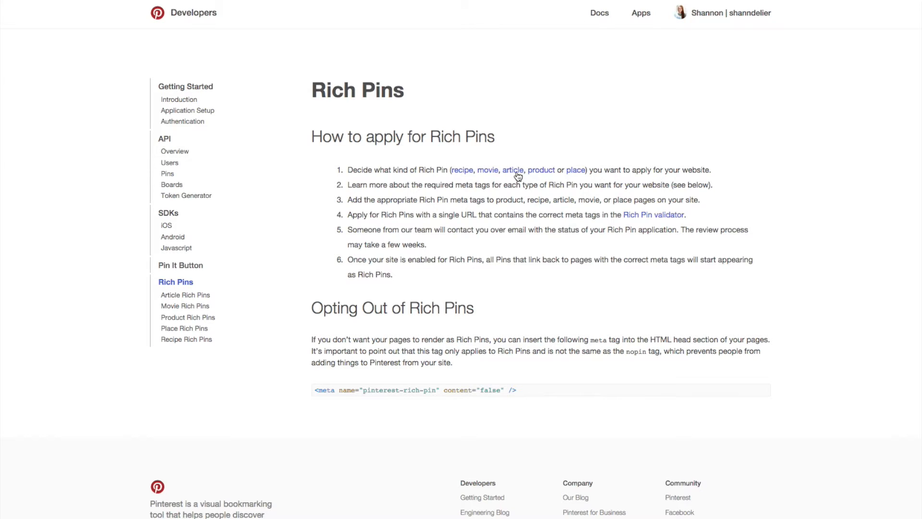
{"action": "left_click", "coordinate": [184, 294]}
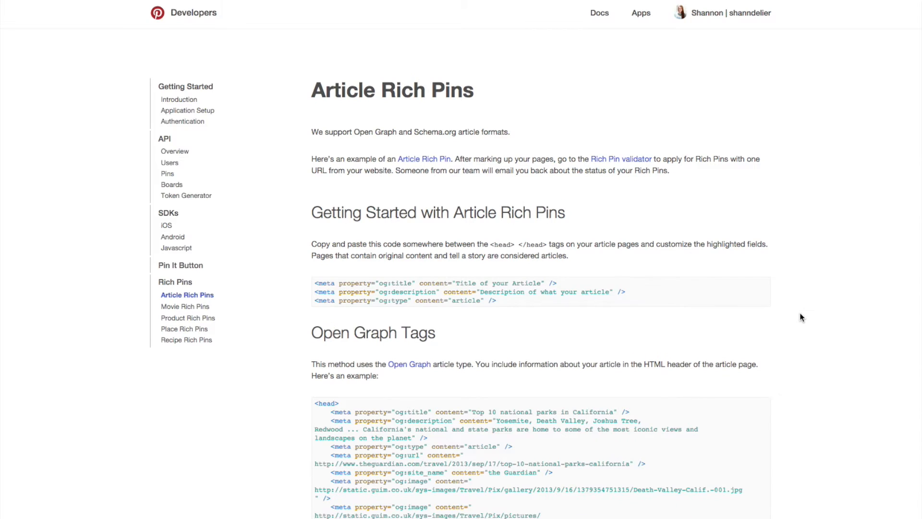
{"action": "scroll", "scroll_direction": "down", "scroll_amount": 3}
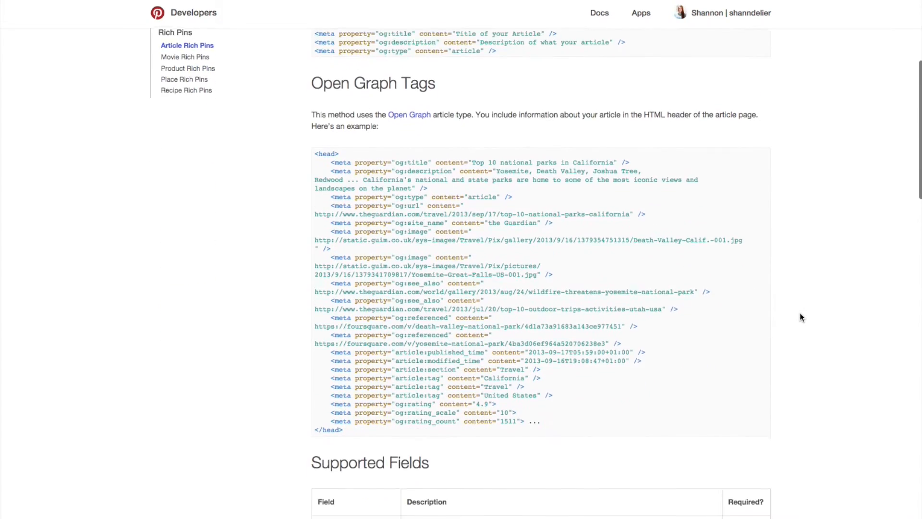
{"action": "scroll", "scroll_direction": "up", "scroll_amount": 3}
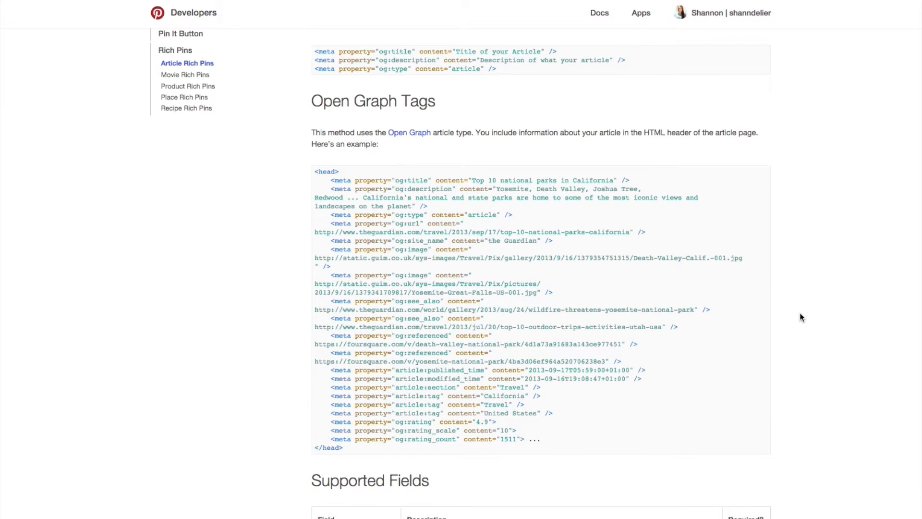
{"action": "mouse_move", "coordinate": [798, 320]}
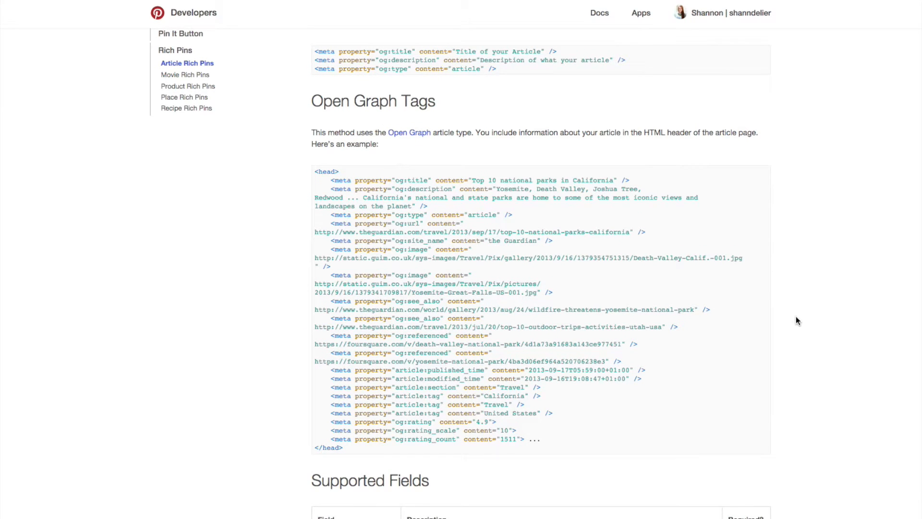
{"action": "scroll", "scroll_direction": "down", "scroll_amount": 3}
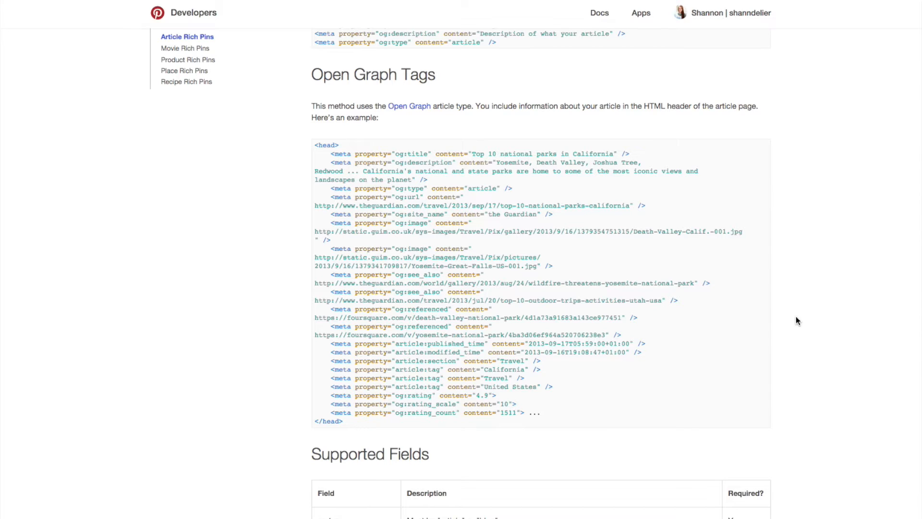
{"action": "mouse_move", "coordinate": [791, 296]}
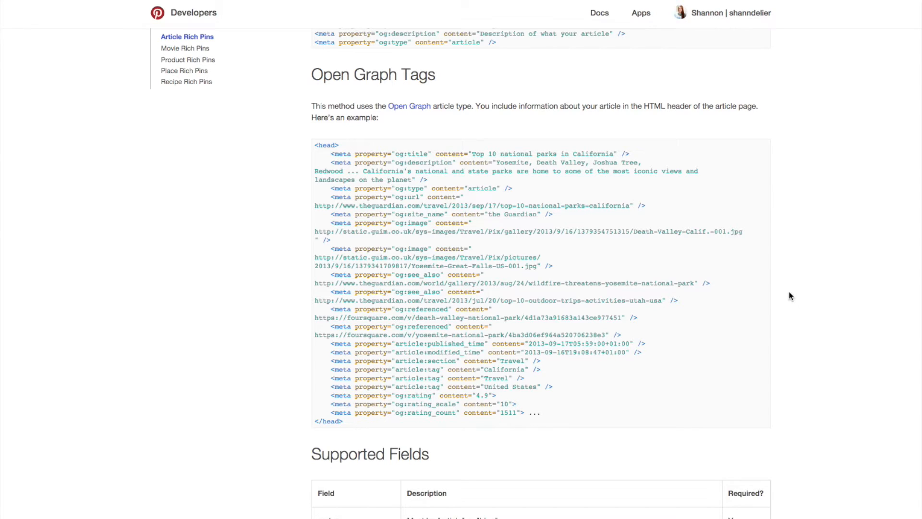
{"action": "scroll", "scroll_direction": "down", "scroll_amount": 3}
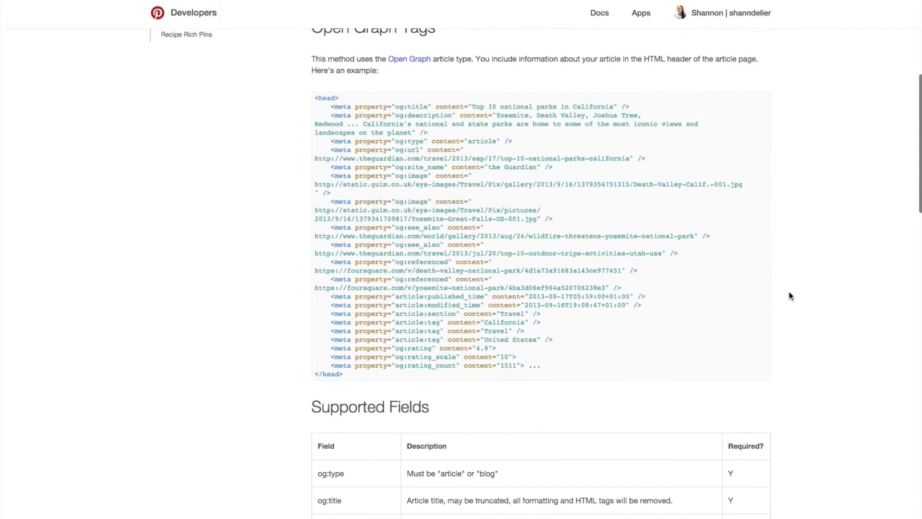
{"action": "scroll", "scroll_direction": "up", "scroll_amount": 3}
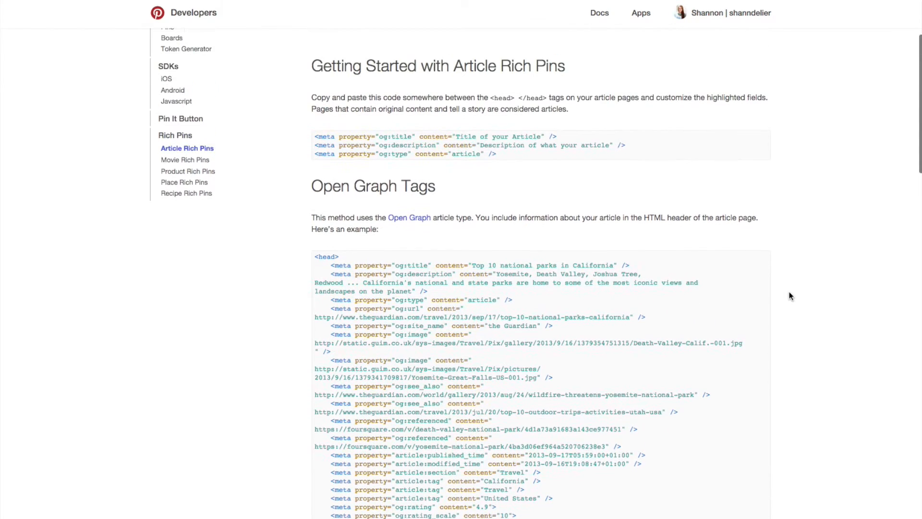
{"action": "scroll", "scroll_direction": "up", "scroll_amount": 3}
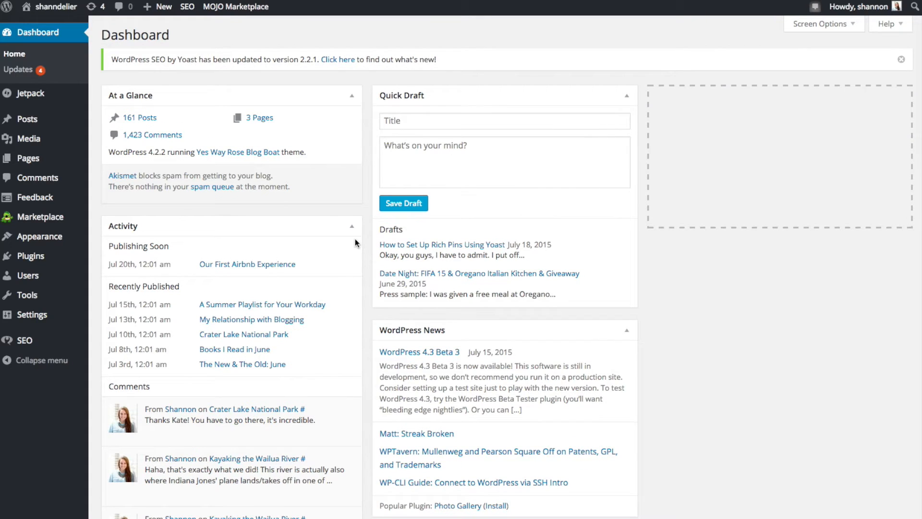
{"action": "mouse_move", "coordinate": [194, 94]}
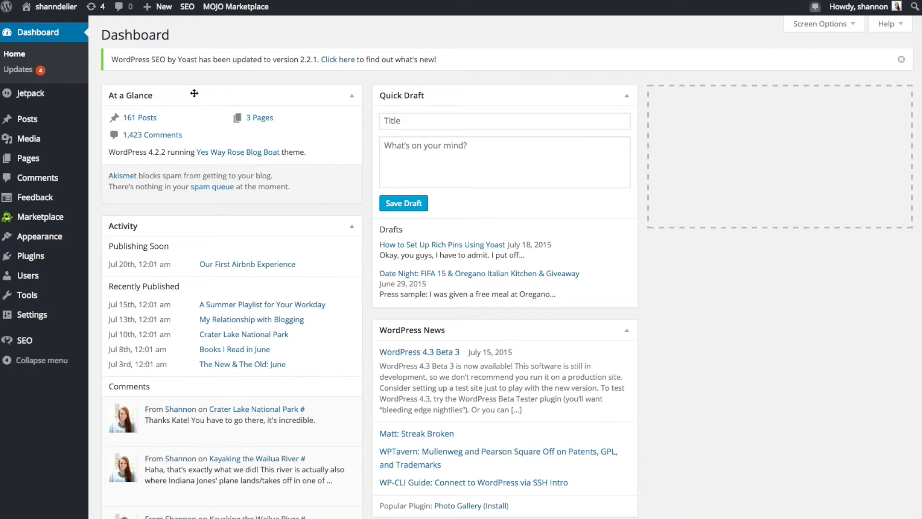
{"action": "mouse_move", "coordinate": [210, 310]}
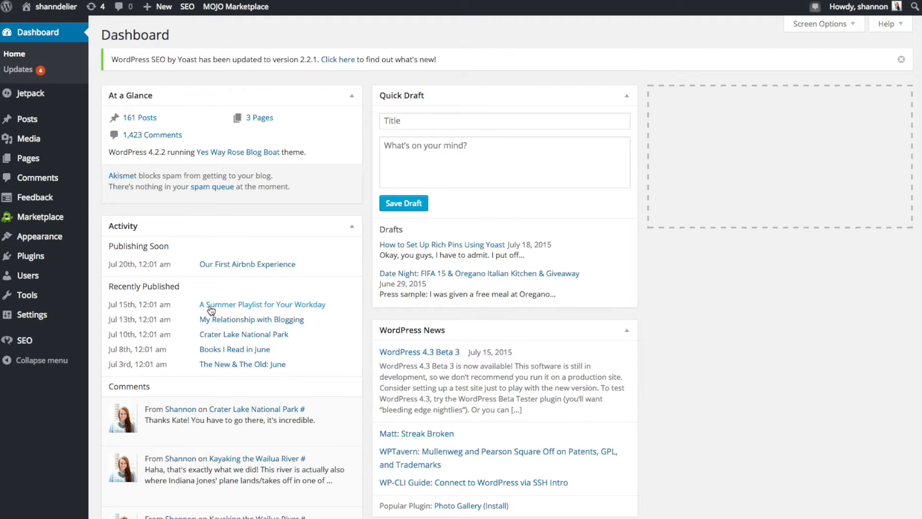
{"action": "mouse_move", "coordinate": [315, 224]}
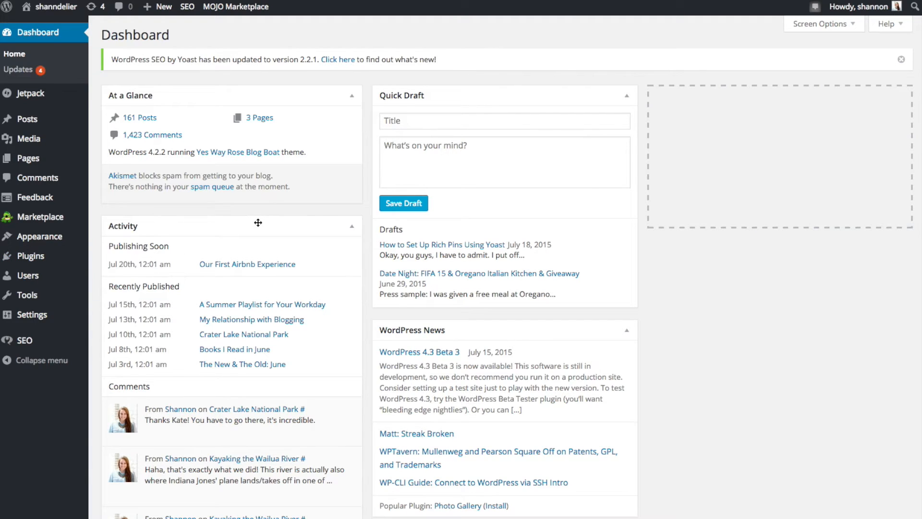
{"action": "mouse_move", "coordinate": [256, 215]}
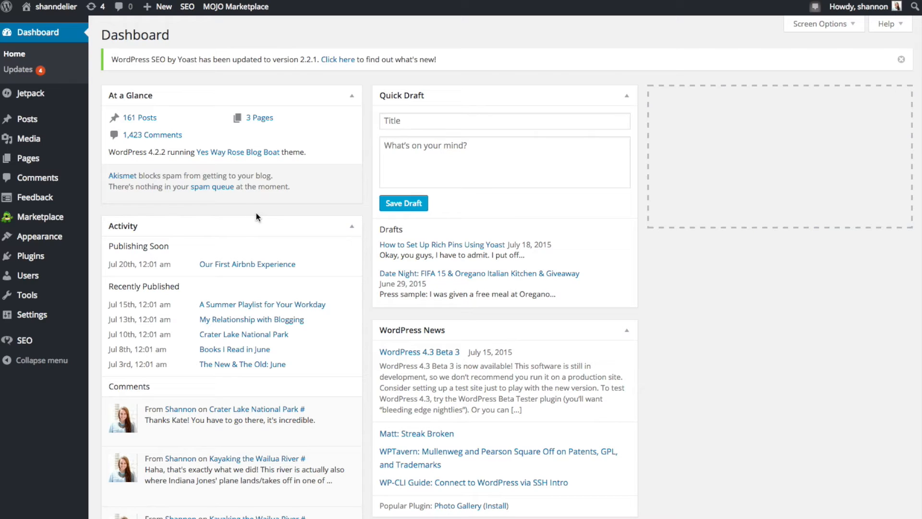
{"action": "mouse_move", "coordinate": [171, 226]}
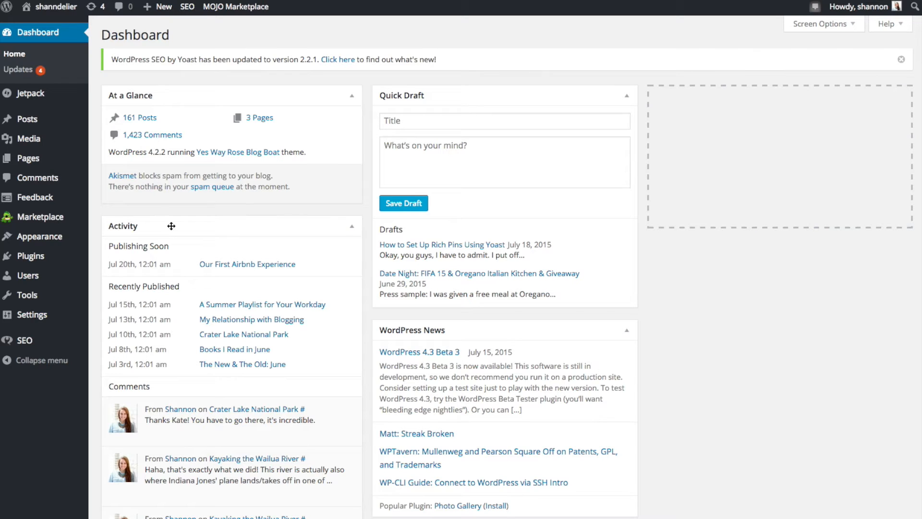
{"action": "mouse_move", "coordinate": [50, 250]}
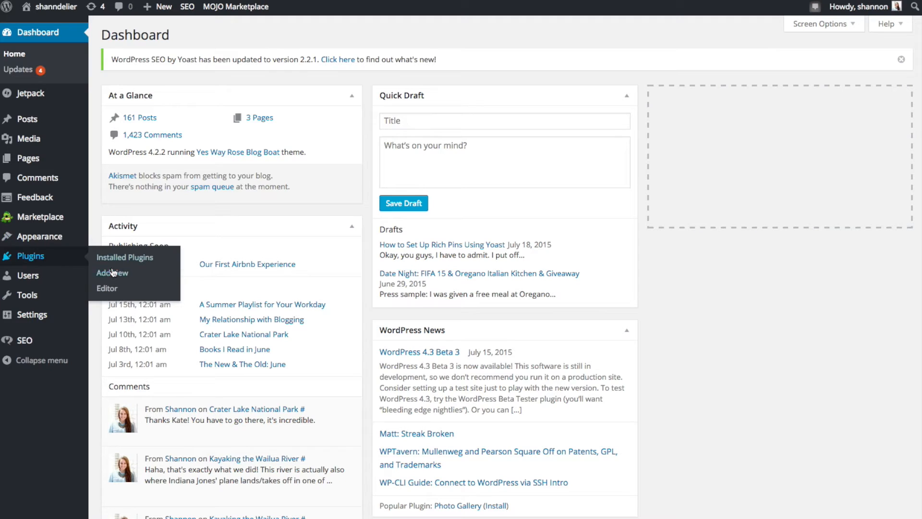
Search Add New plugins for 'yoast' and confirm WordPress SEO by Yoast is installed.
{"action": "left_click", "coordinate": [111, 273]}
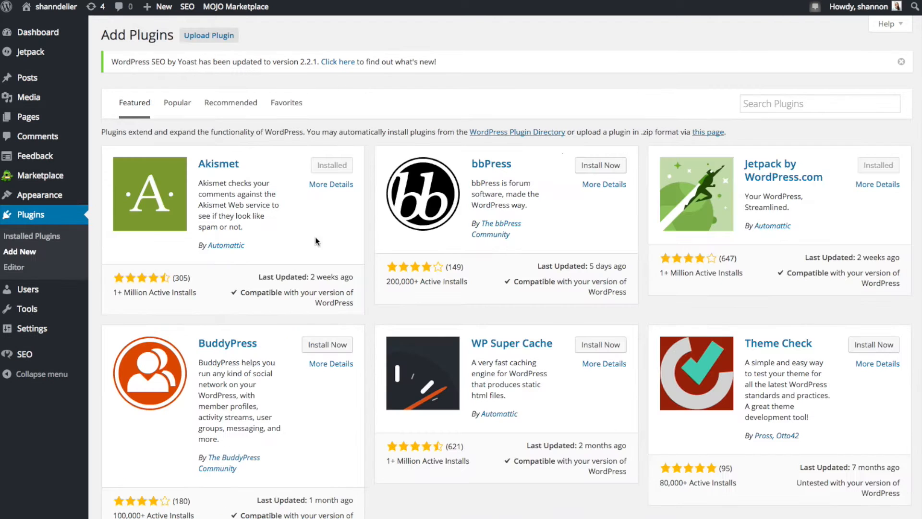
{"action": "type", "text": "ya"}
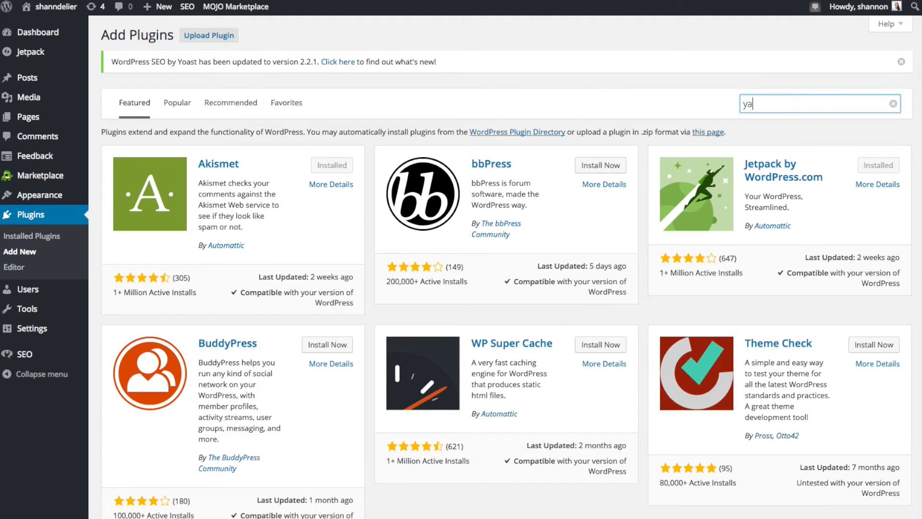
{"action": "type", "text": "oast"}
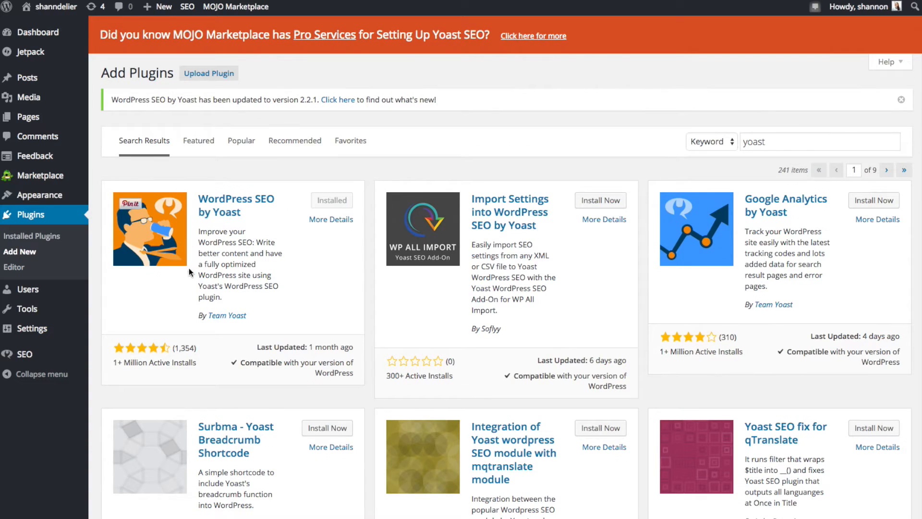
{"action": "mouse_move", "coordinate": [278, 287]}
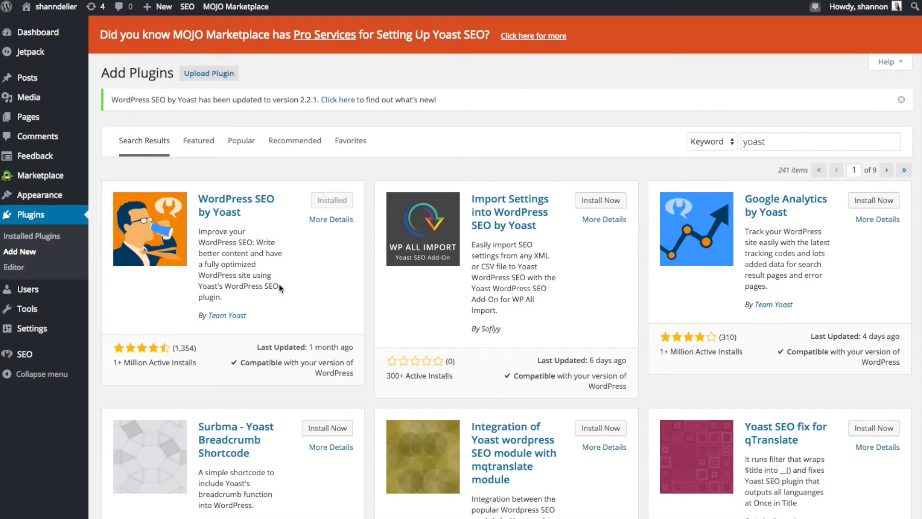
{"action": "mouse_move", "coordinate": [312, 253]}
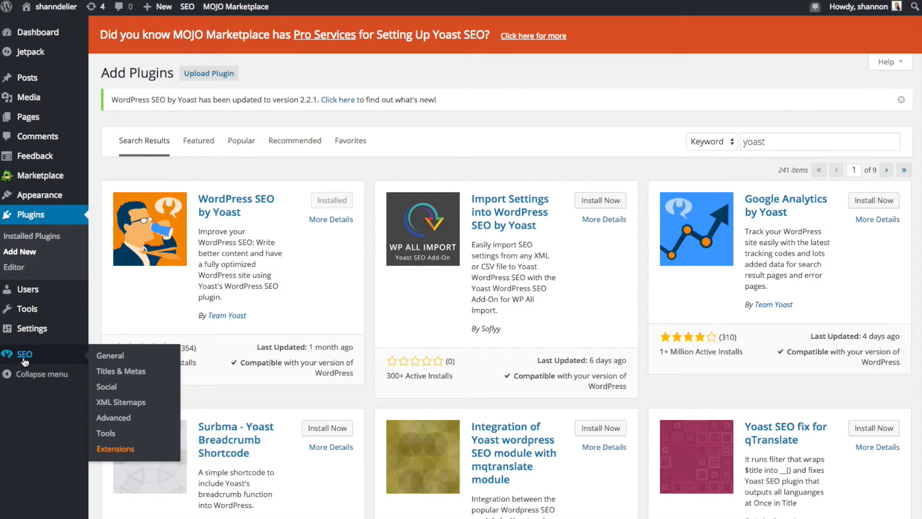
{"action": "mouse_move", "coordinate": [29, 359]}
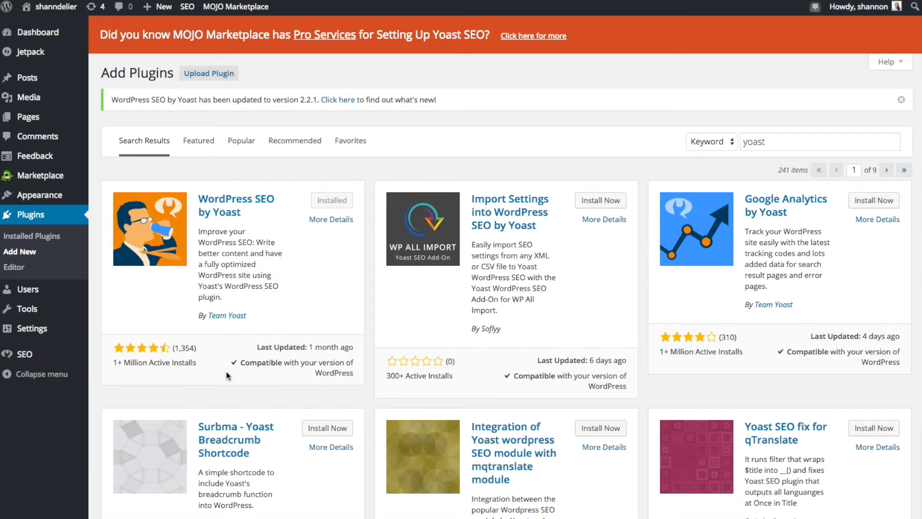
{"action": "mouse_move", "coordinate": [375, 284]}
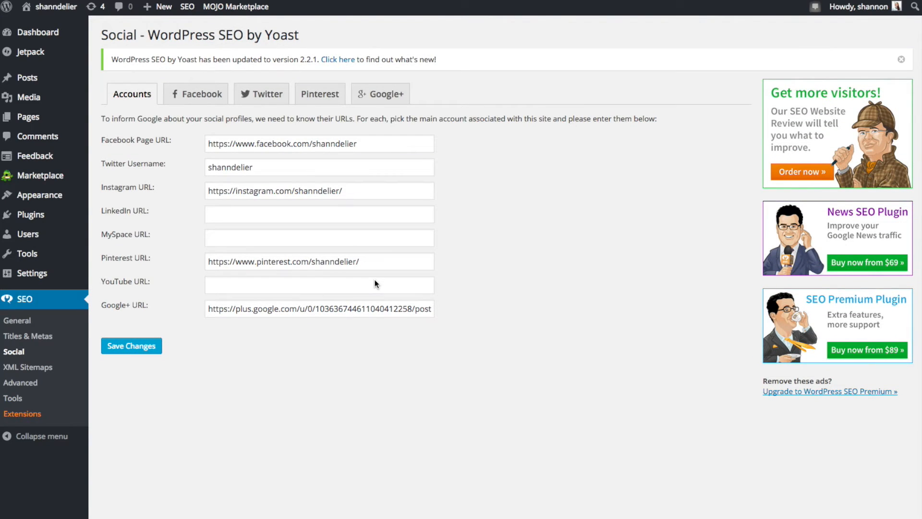
{"action": "mouse_move", "coordinate": [517, 267]}
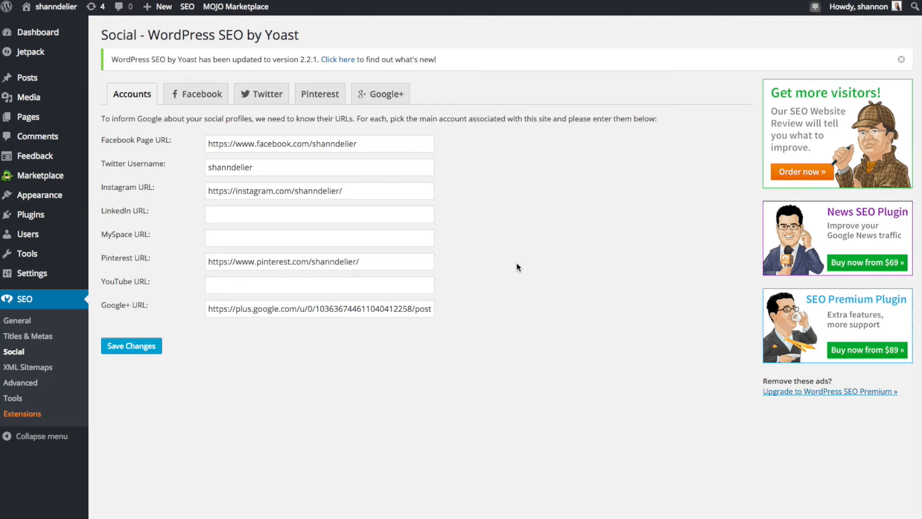
{"action": "mouse_move", "coordinate": [379, 115]}
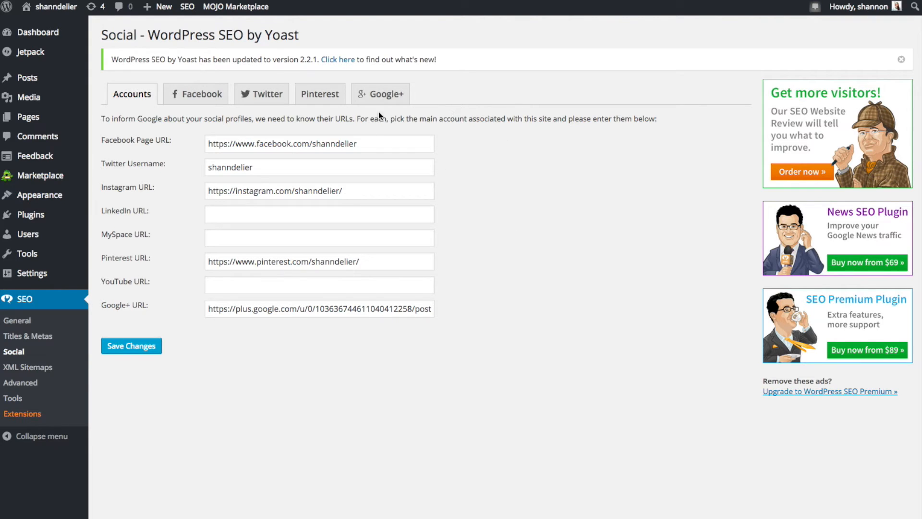
Show the Pinterest tab in Yoast SEO's Social settings.
{"action": "left_click", "coordinate": [319, 94]}
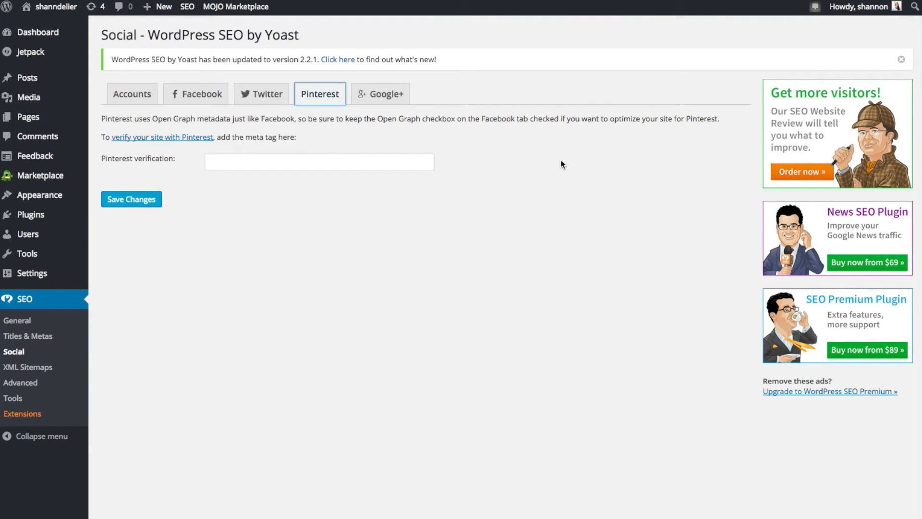
{"action": "mouse_move", "coordinate": [287, 151]}
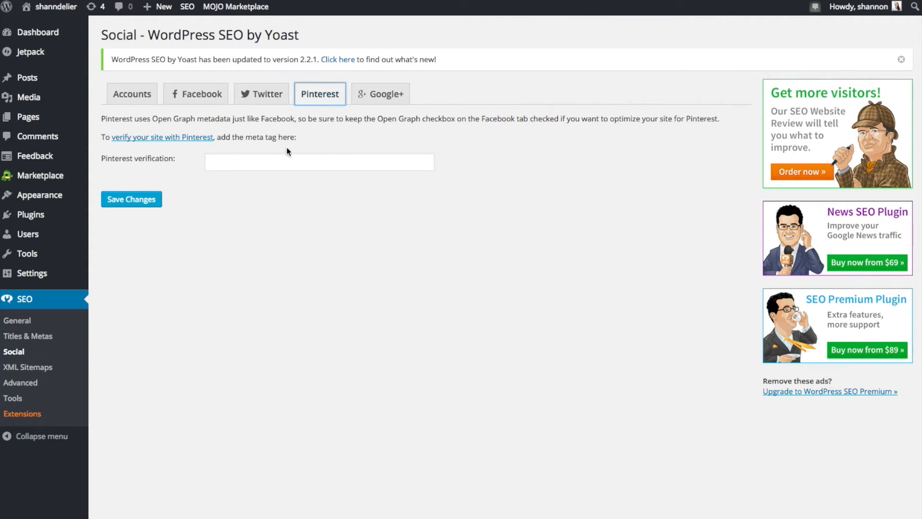
{"action": "mouse_move", "coordinate": [443, 304]}
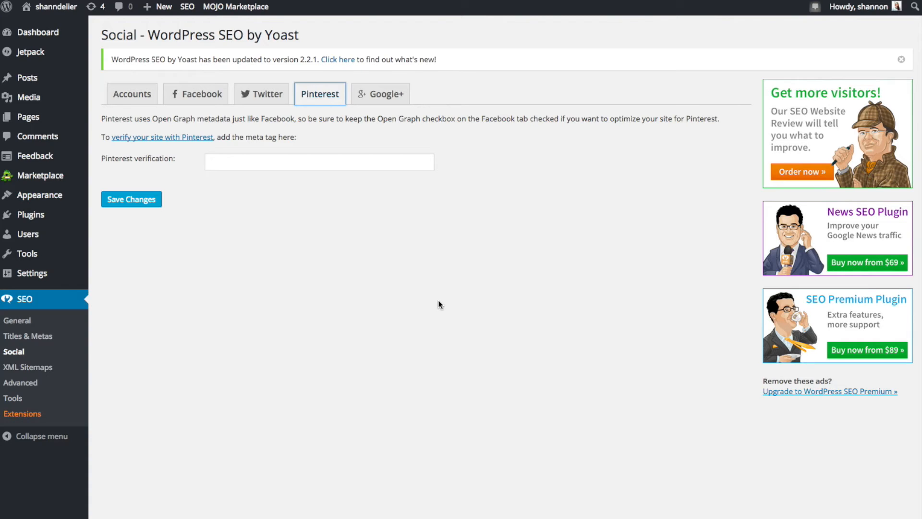
{"action": "mouse_move", "coordinate": [436, 331]}
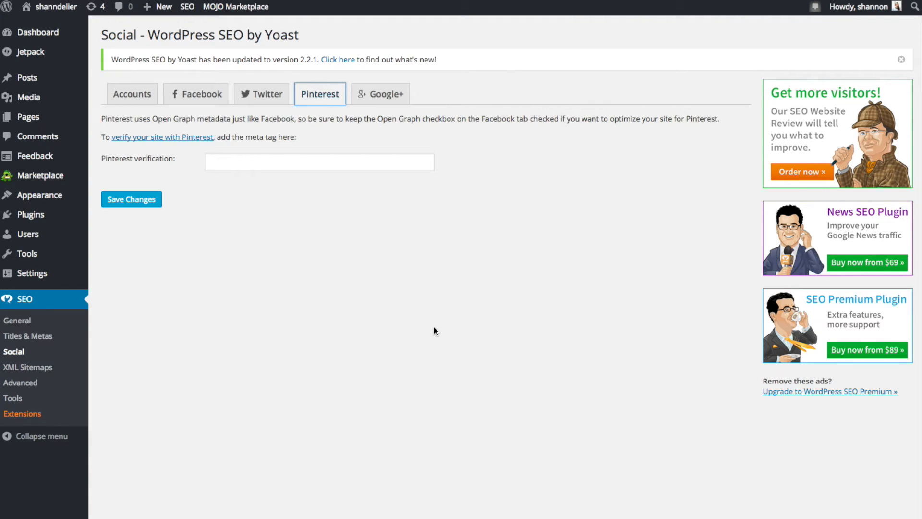
{"action": "mouse_move", "coordinate": [446, 328]}
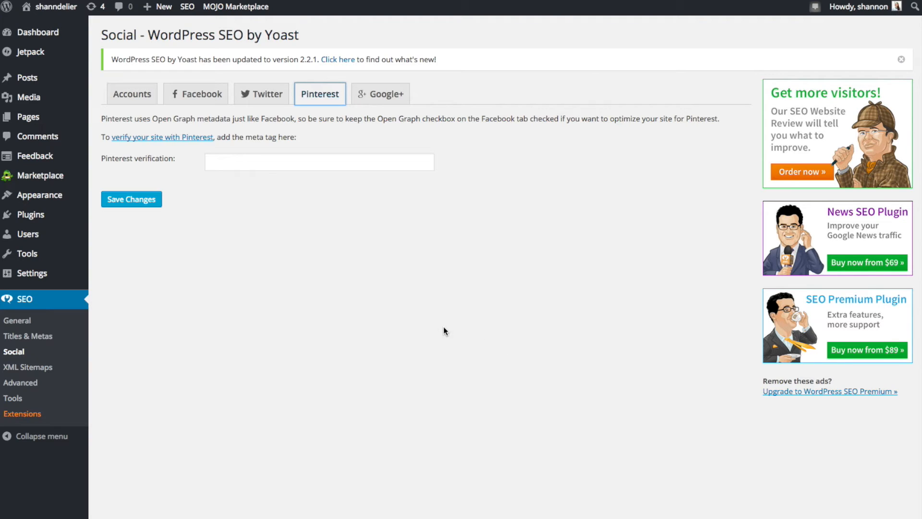
{"action": "mouse_move", "coordinate": [289, 243]}
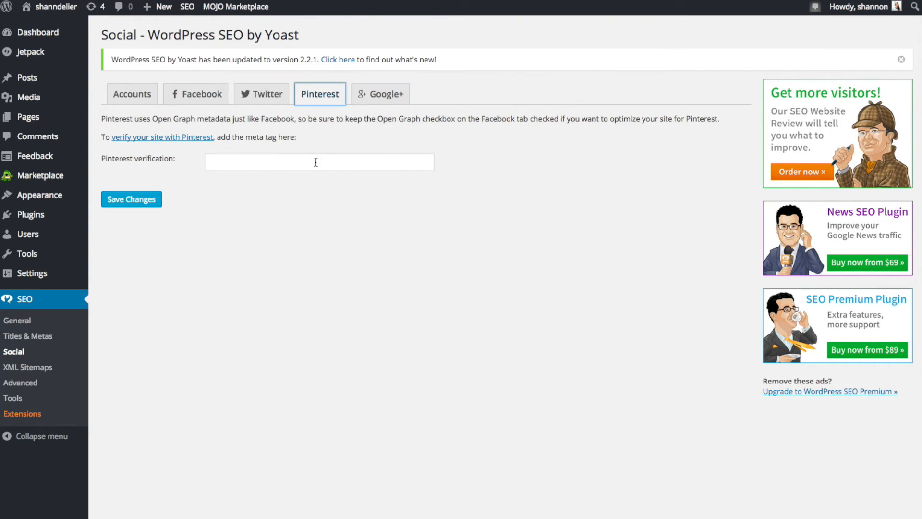
{"action": "mouse_move", "coordinate": [442, 171]}
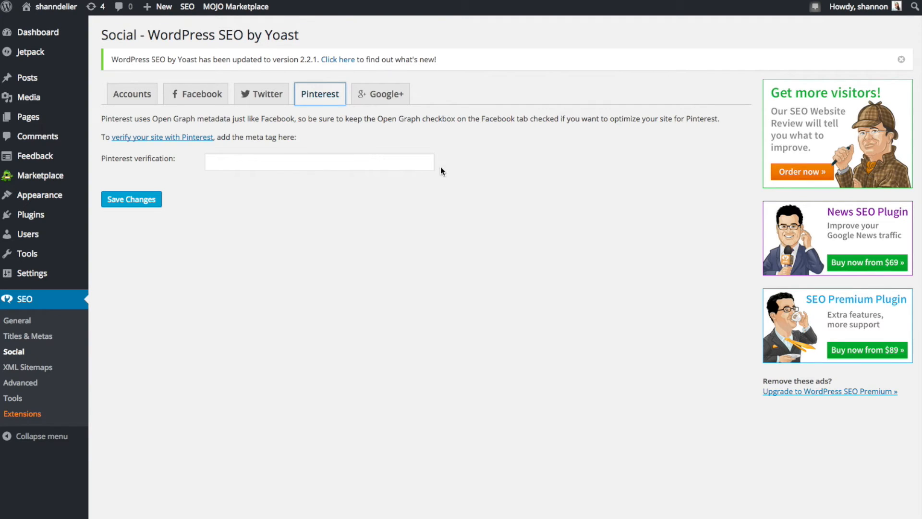
{"action": "mouse_move", "coordinate": [440, 301]}
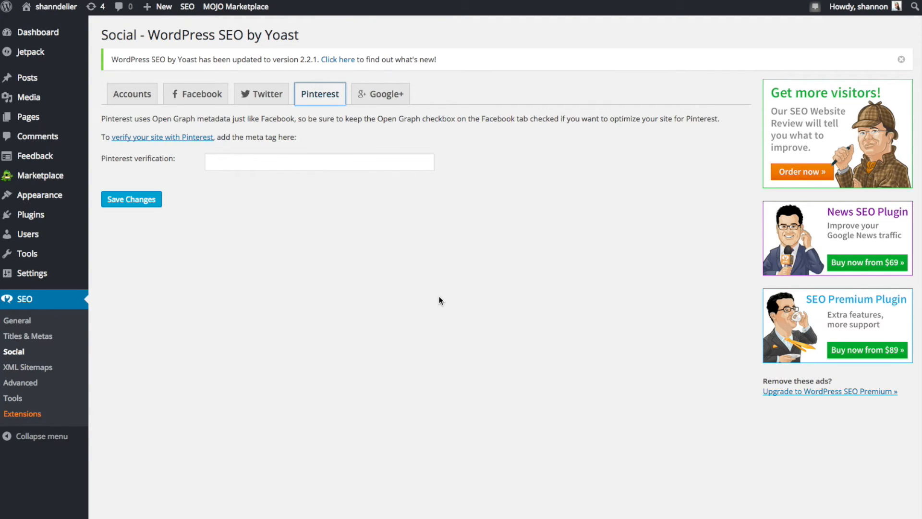
{"action": "mouse_move", "coordinate": [421, 253]}
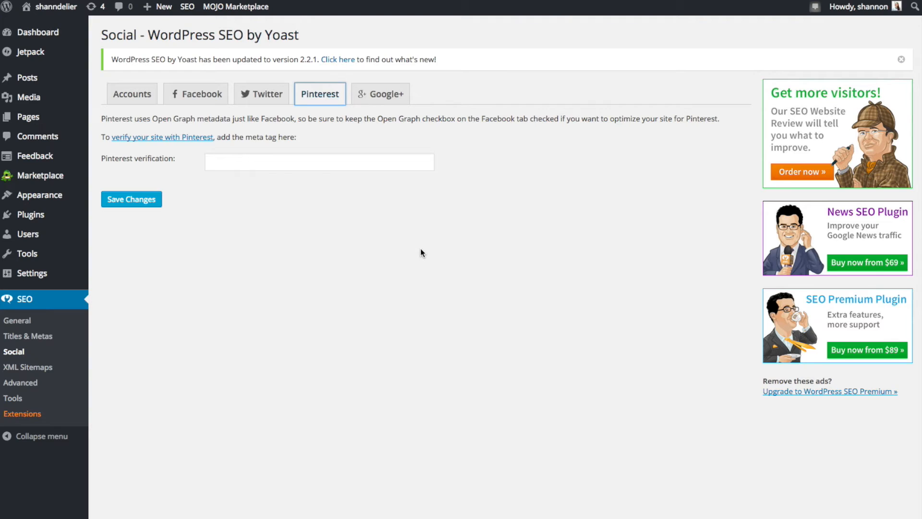
{"action": "mouse_move", "coordinate": [435, 251]}
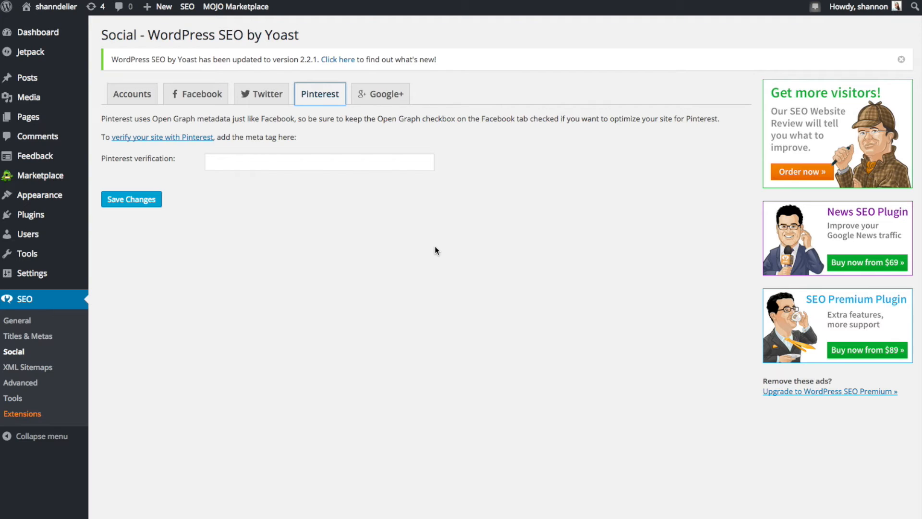
{"action": "mouse_move", "coordinate": [431, 201]}
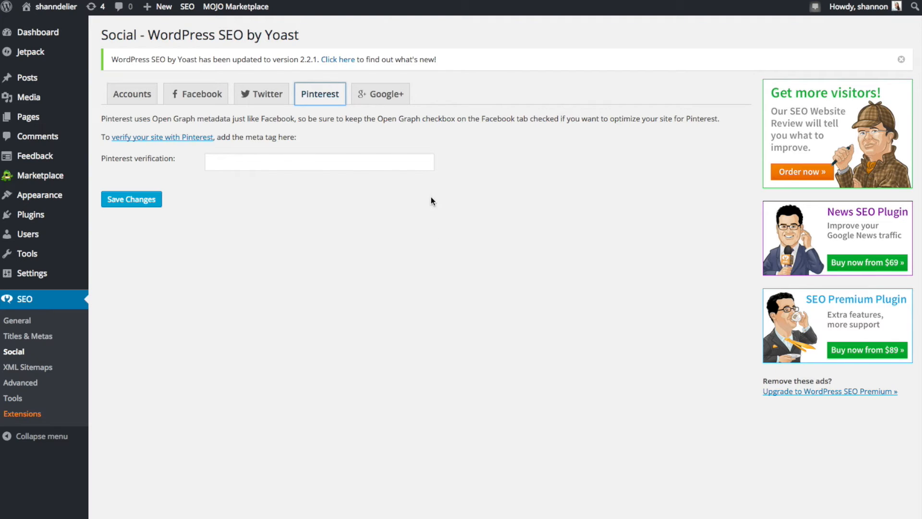
{"action": "mouse_move", "coordinate": [100, 126]}
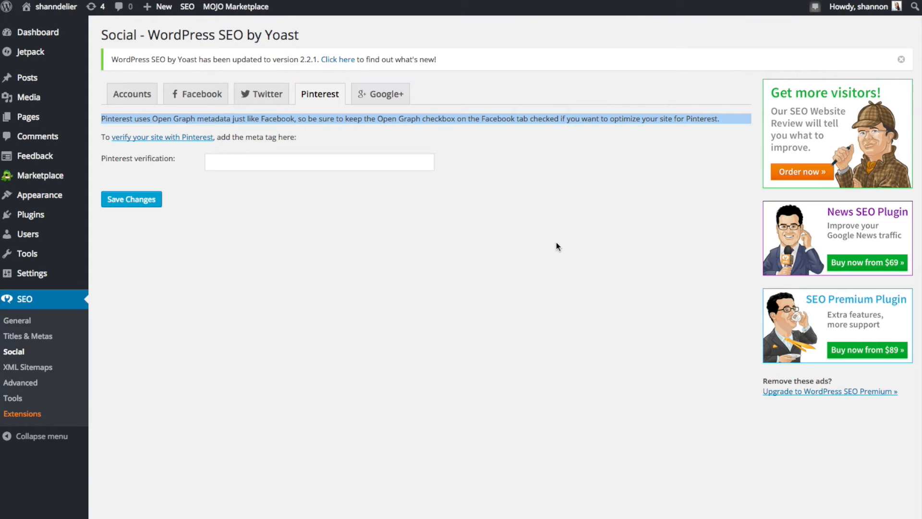
{"action": "mouse_move", "coordinate": [531, 127]}
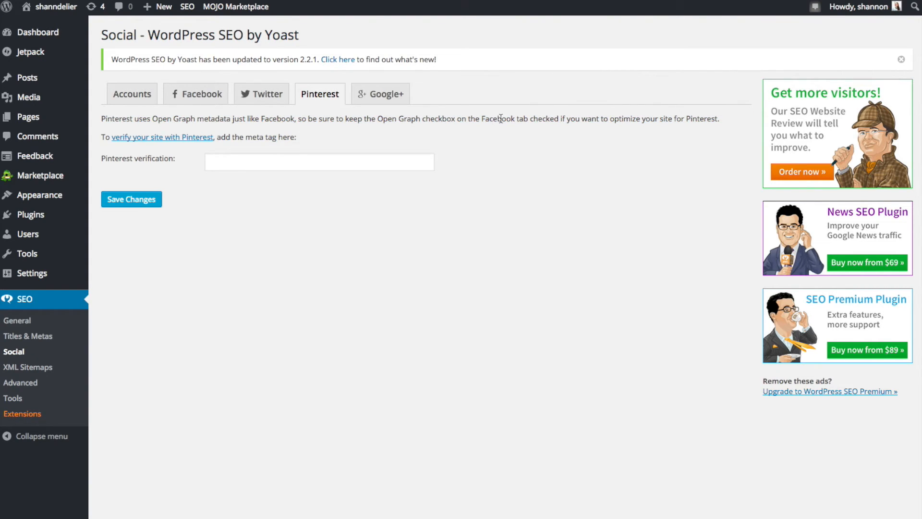
{"action": "mouse_move", "coordinate": [204, 94]}
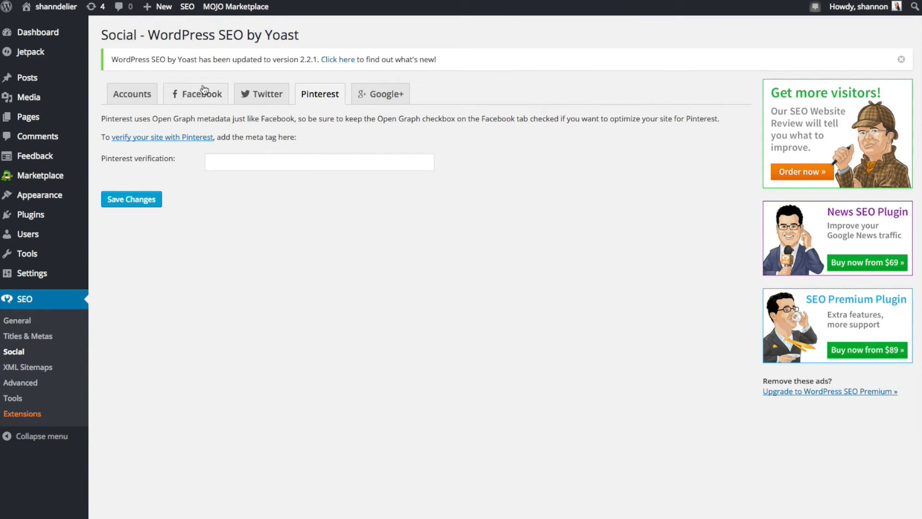
Show the Facebook tab, where 'Add Open Graph meta data' is enabled.
{"action": "left_click", "coordinate": [202, 94]}
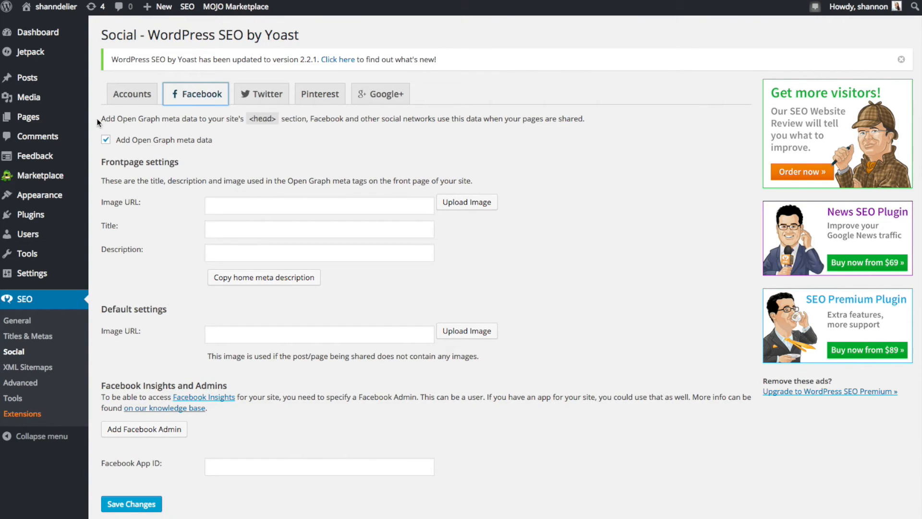
{"action": "mouse_move", "coordinate": [370, 146]}
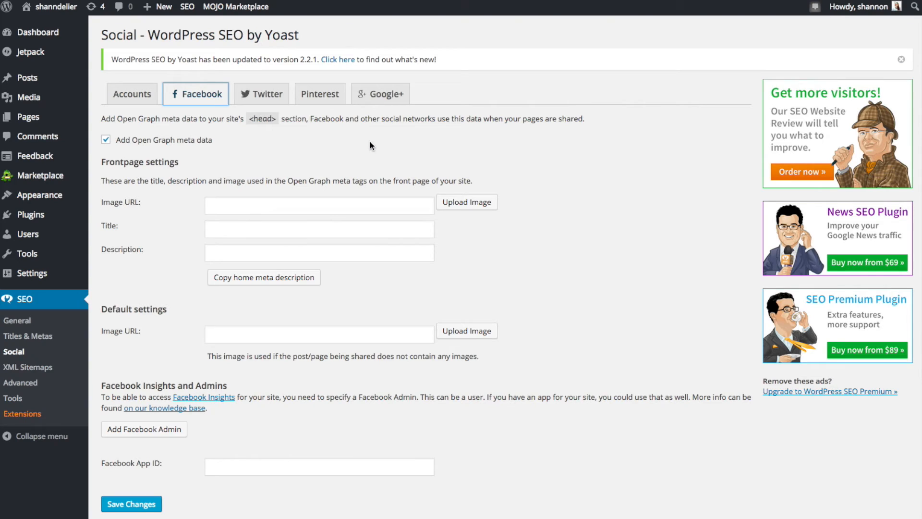
{"action": "mouse_move", "coordinate": [436, 138]}
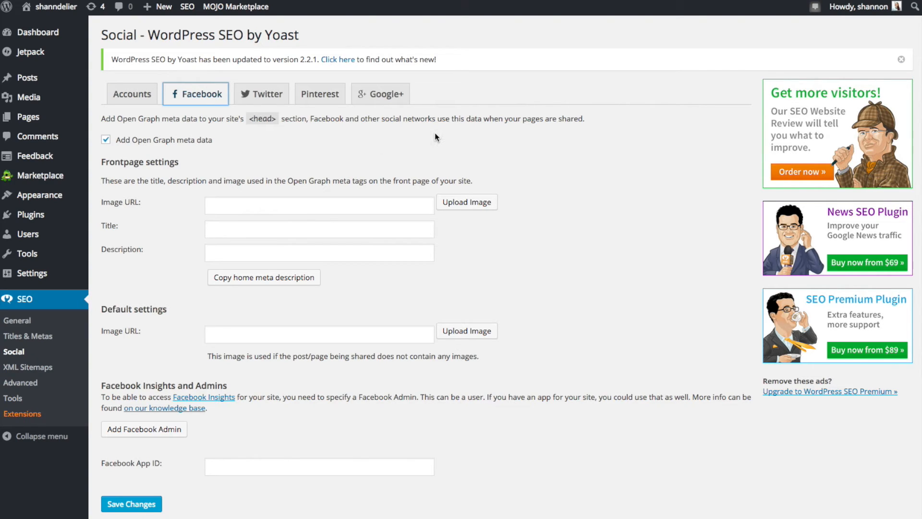
{"action": "mouse_move", "coordinate": [511, 123]}
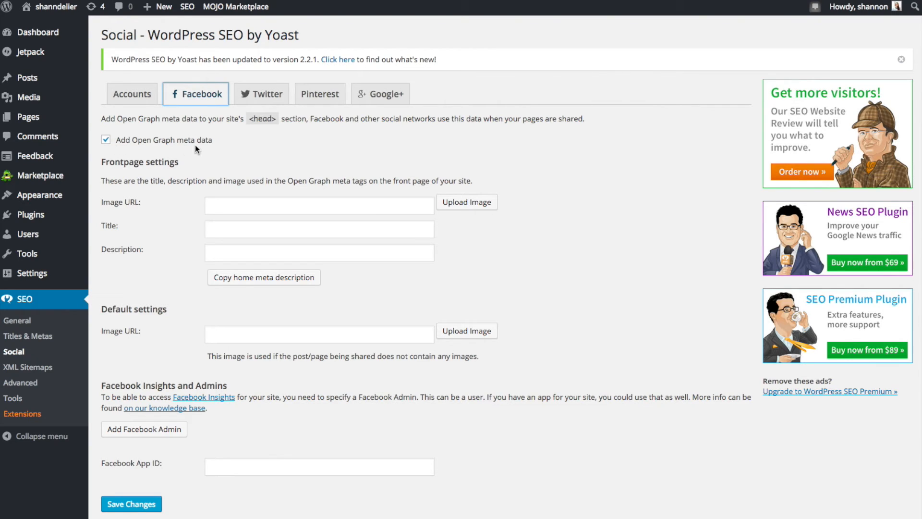
{"action": "mouse_move", "coordinate": [286, 144]}
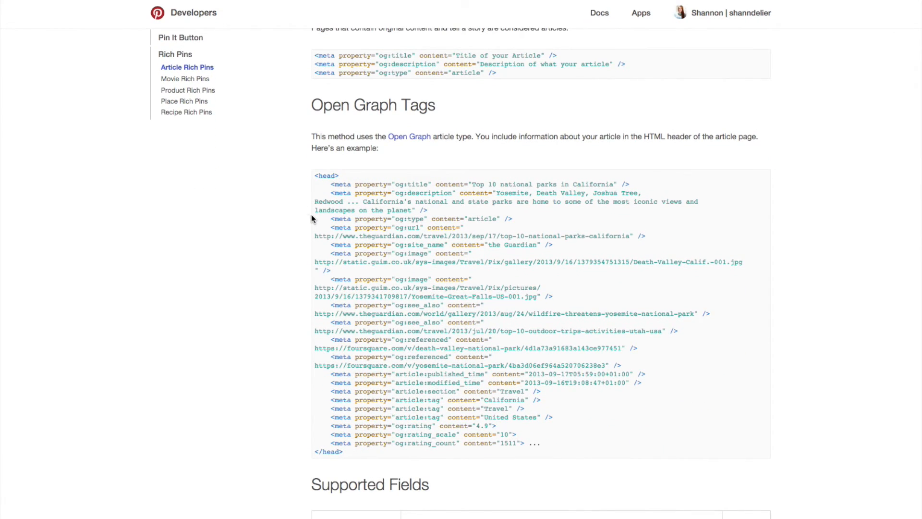
{"action": "mouse_move", "coordinate": [250, 170]}
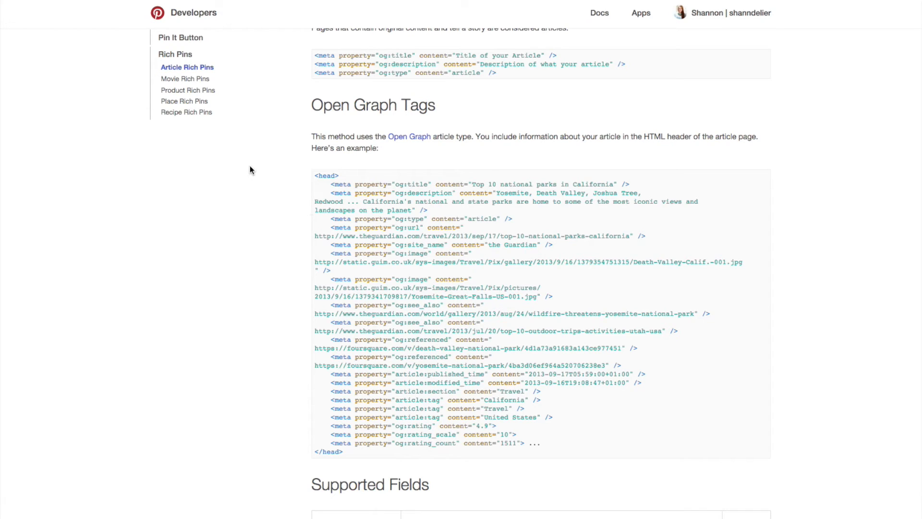
{"action": "scroll", "scroll_direction": "up", "scroll_amount": 3}
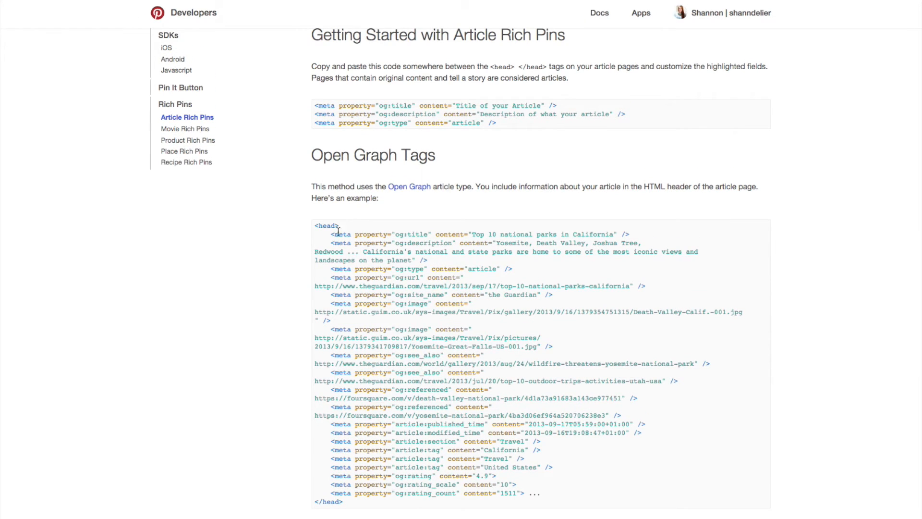
{"action": "scroll", "scroll_direction": "up", "scroll_amount": 3}
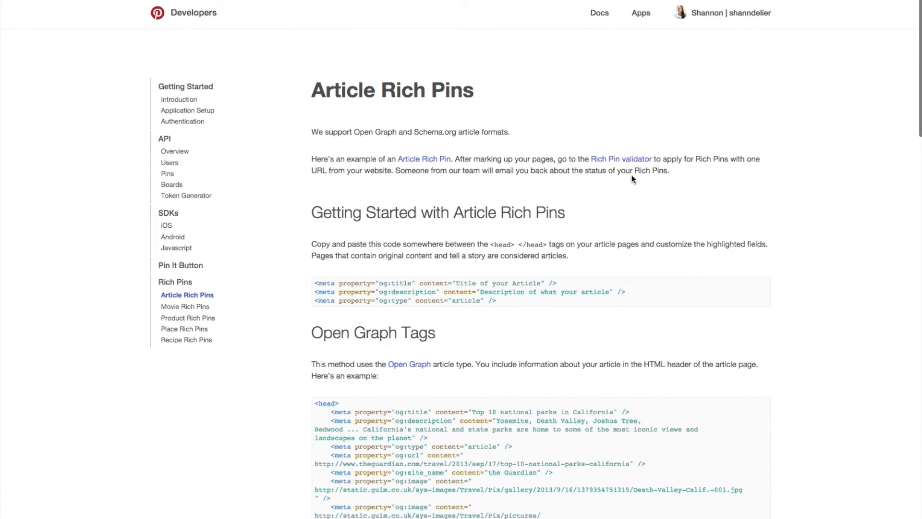
{"action": "left_click", "coordinate": [621, 159]}
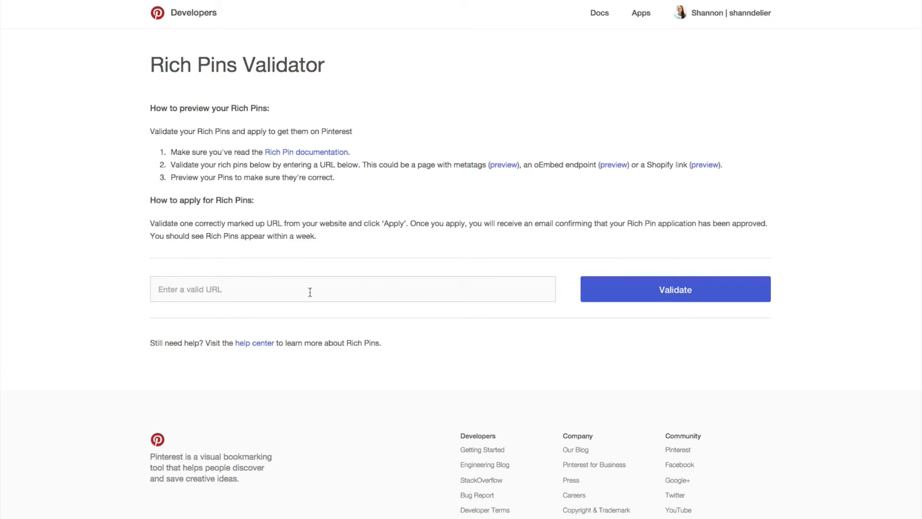
{"action": "mouse_move", "coordinate": [280, 231]}
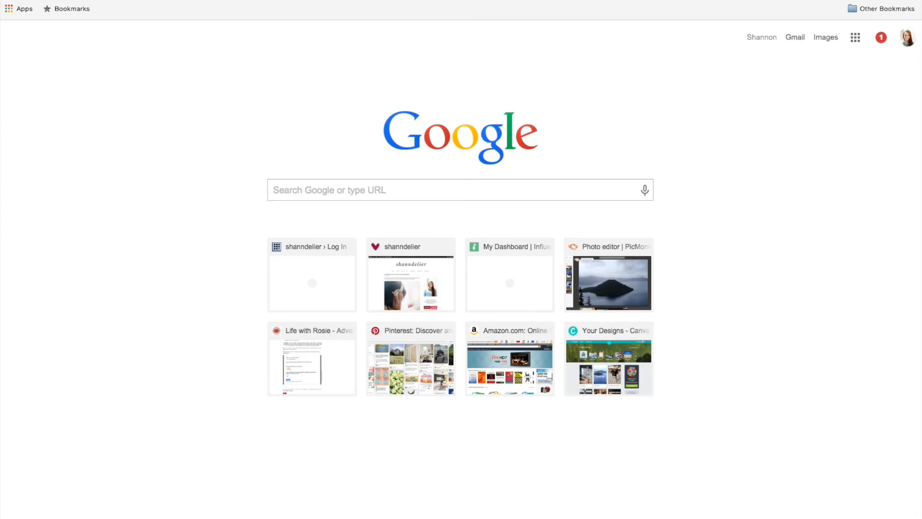
{"action": "left_click", "coordinate": [409, 275]}
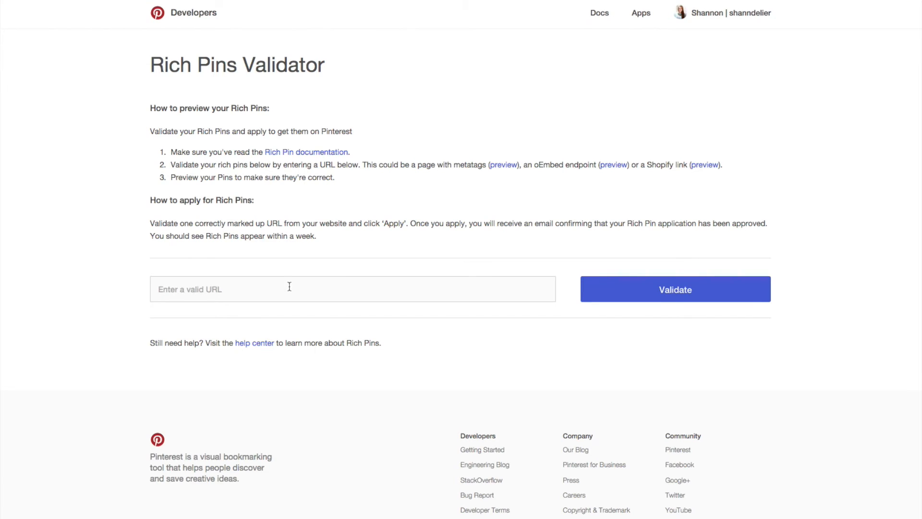
{"action": "type", "text": "http://www.shanndelier.com/a-summer-playlist-for-your-workday/"}
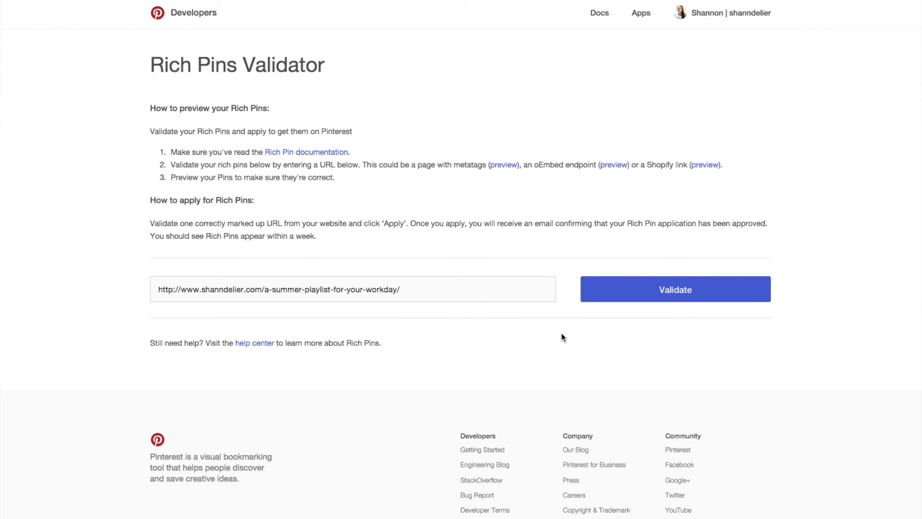
{"action": "left_click", "coordinate": [675, 288]}
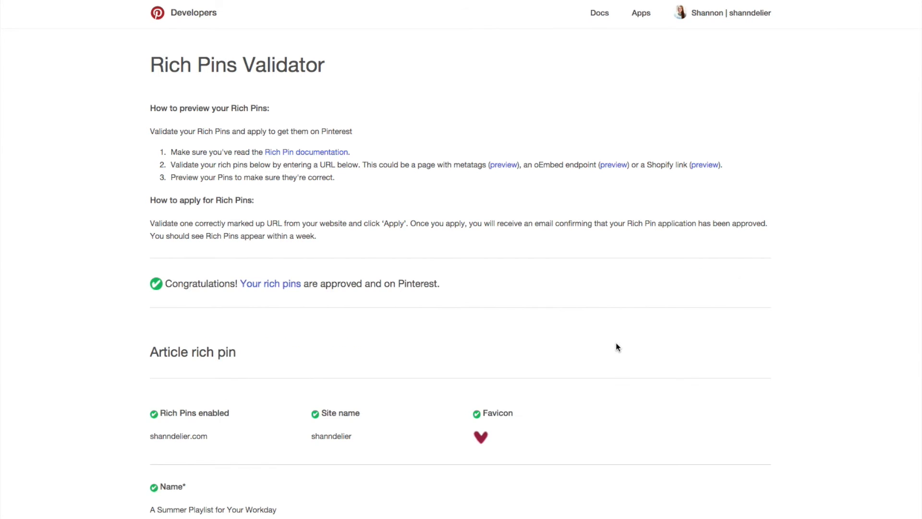
{"action": "scroll", "scroll_direction": "down", "scroll_amount": 3}
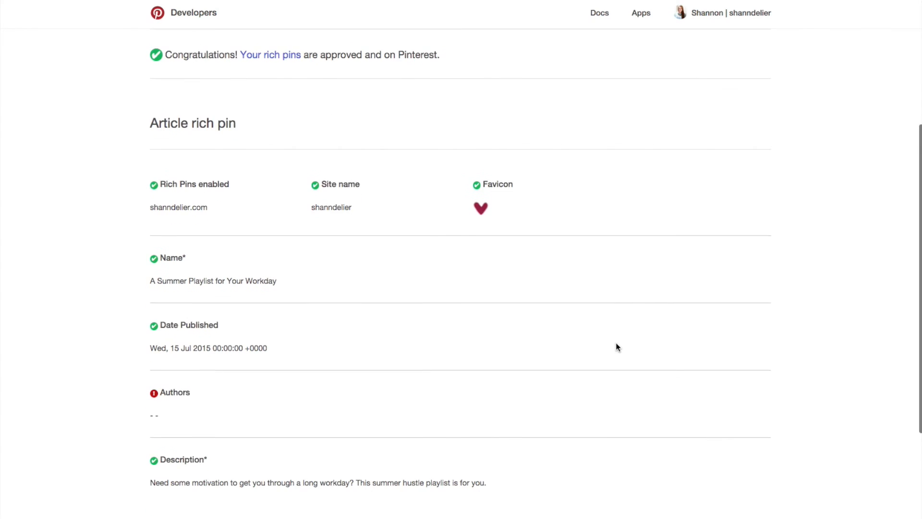
{"action": "scroll", "scroll_direction": "down", "scroll_amount": 3}
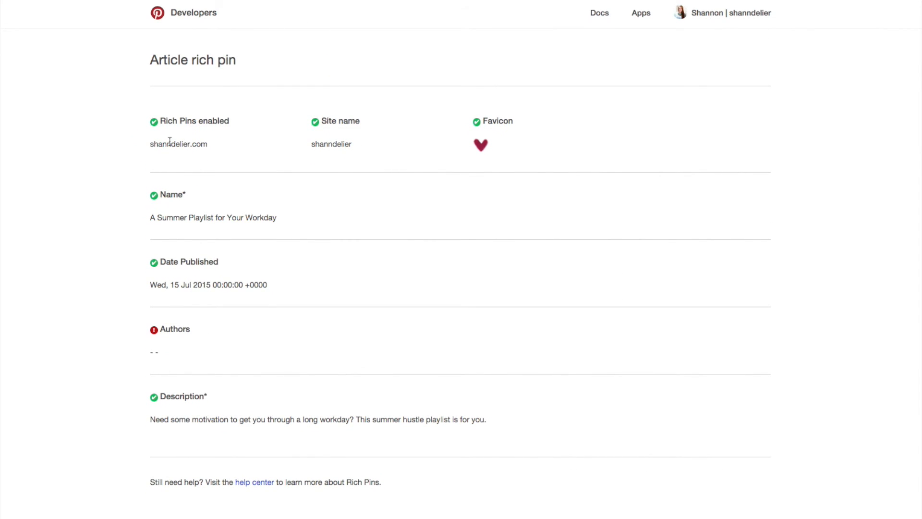
{"action": "mouse_move", "coordinate": [382, 160]}
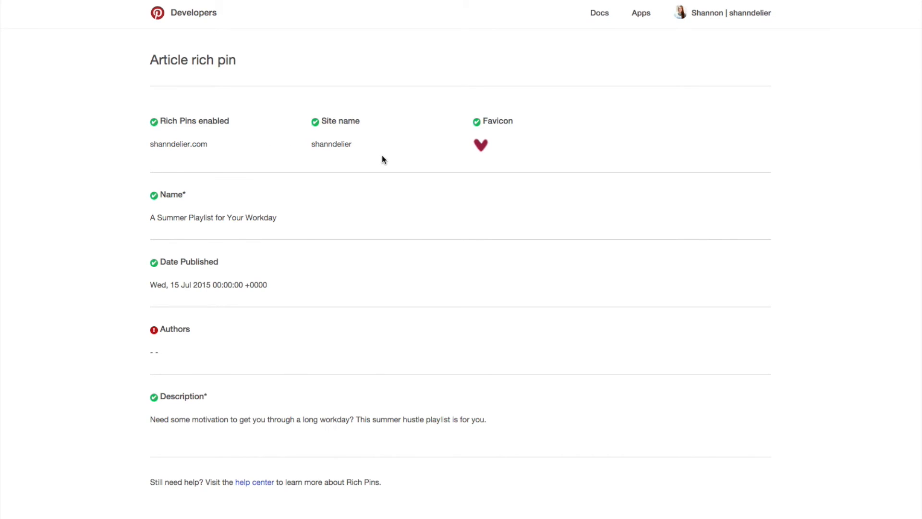
{"action": "mouse_move", "coordinate": [173, 195]}
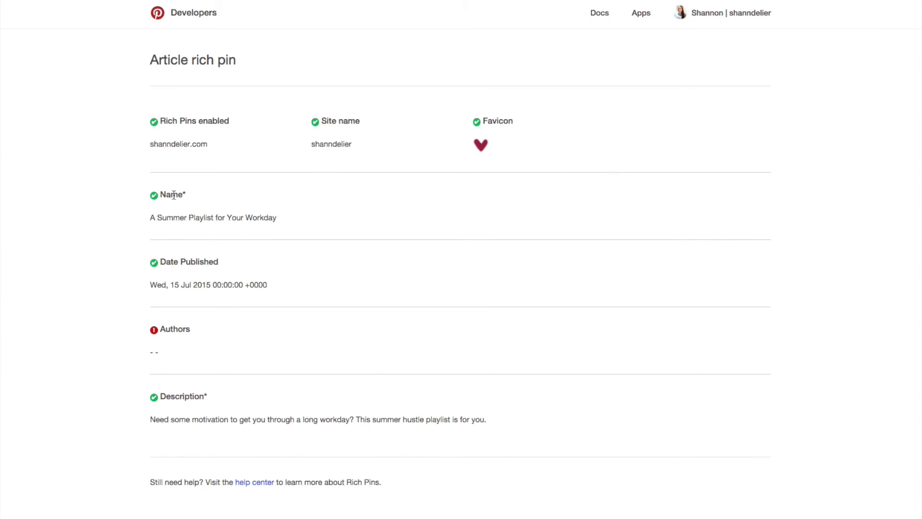
{"action": "mouse_move", "coordinate": [323, 220]}
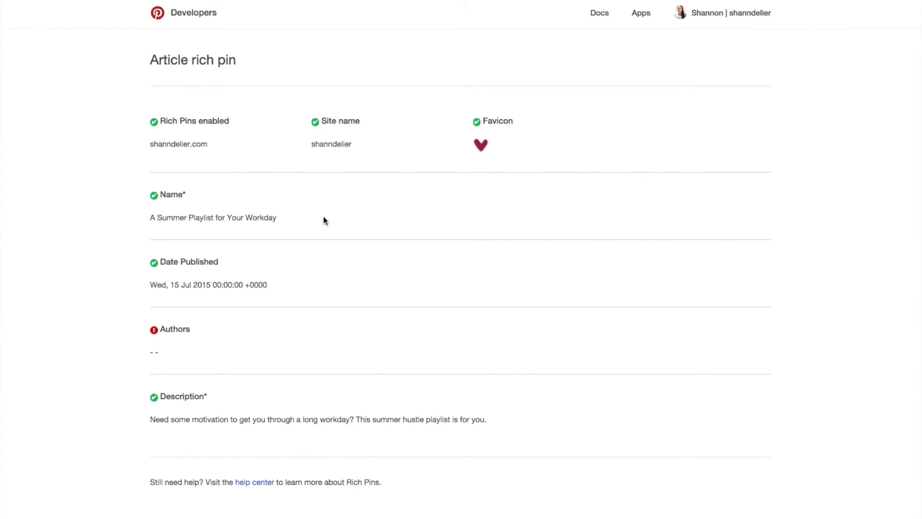
{"action": "mouse_move", "coordinate": [200, 234]}
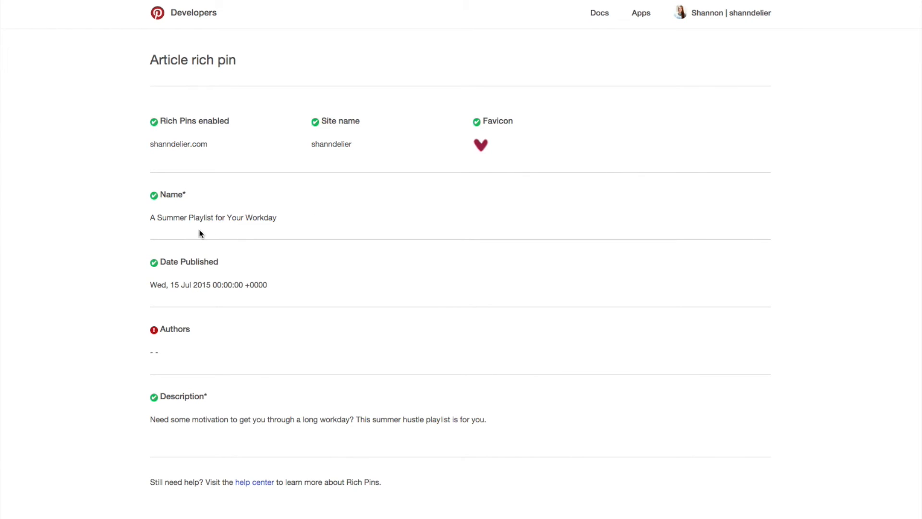
{"action": "mouse_move", "coordinate": [265, 234]}
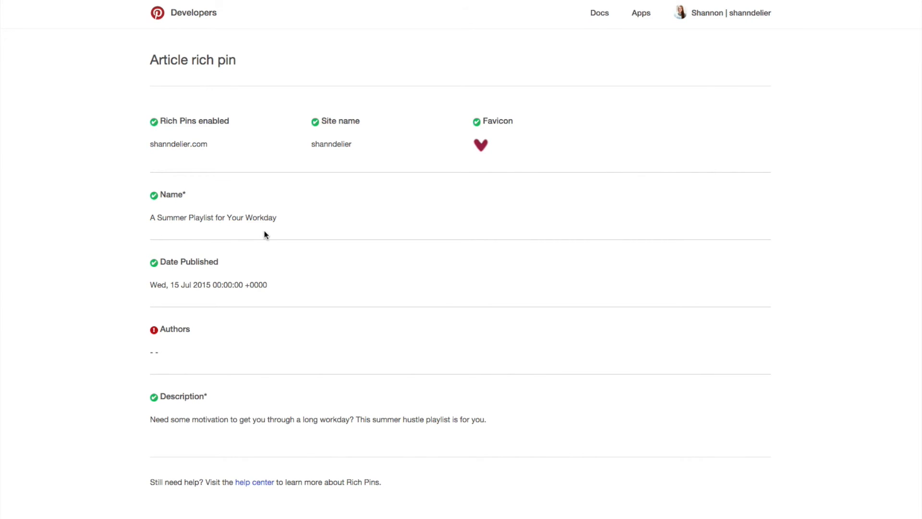
{"action": "scroll", "scroll_direction": "down", "scroll_amount": 3}
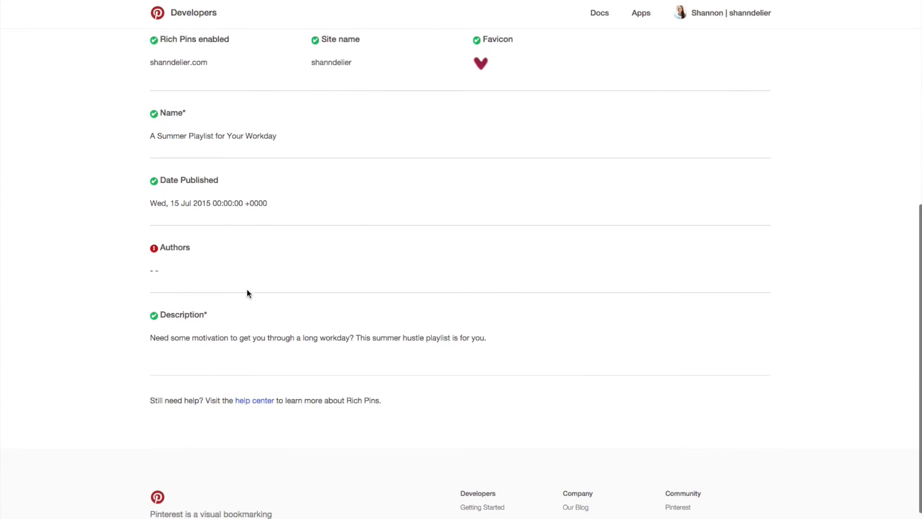
{"action": "mouse_move", "coordinate": [119, 266]}
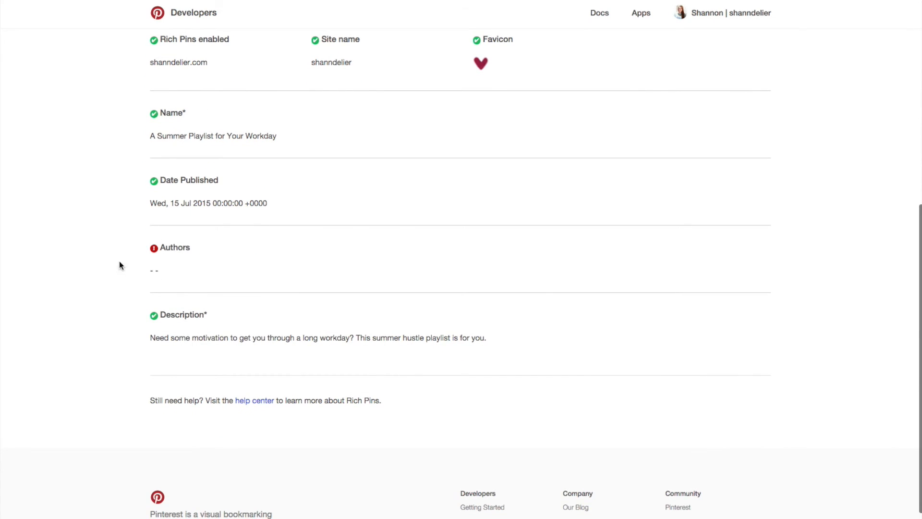
{"action": "mouse_move", "coordinate": [260, 257]}
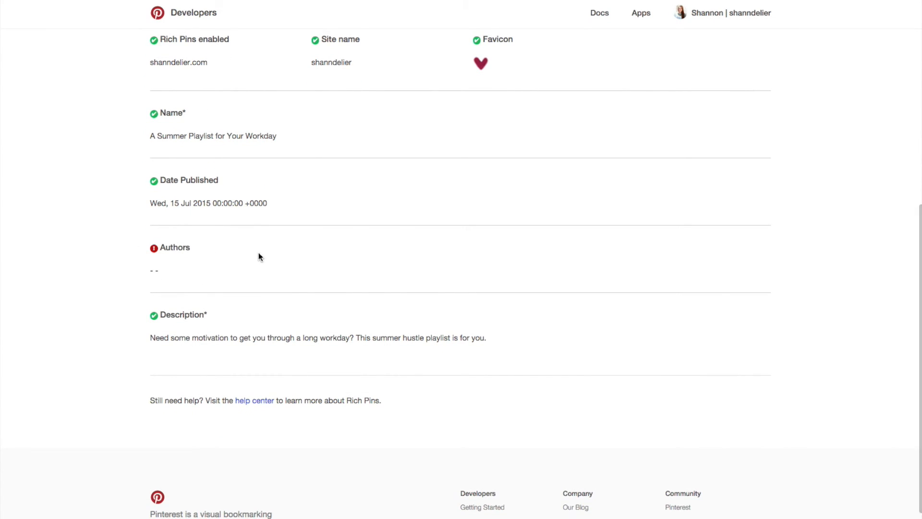
{"action": "mouse_move", "coordinate": [222, 262]}
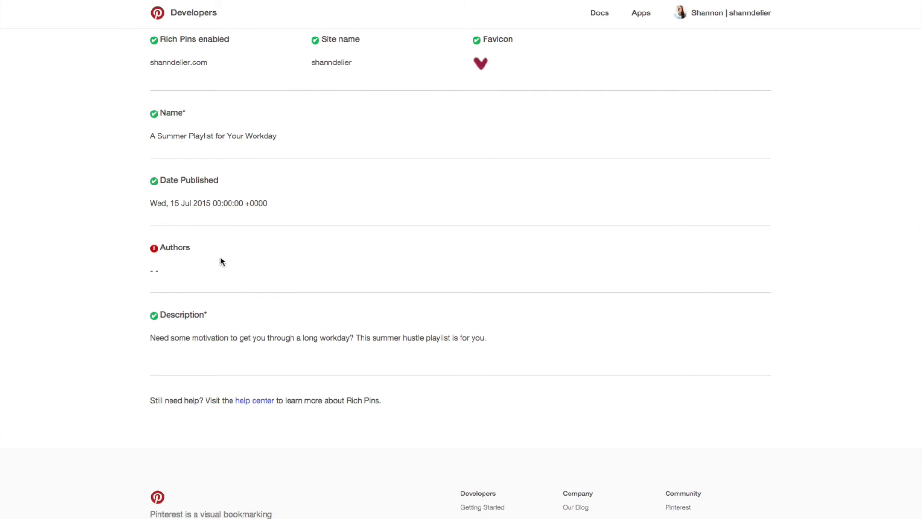
{"action": "mouse_move", "coordinate": [206, 259]}
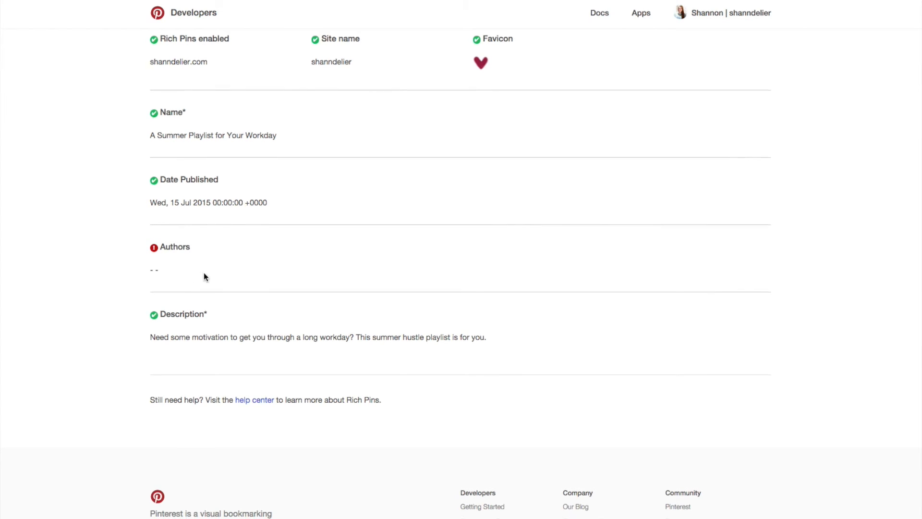
{"action": "scroll", "scroll_direction": "down", "scroll_amount": 3}
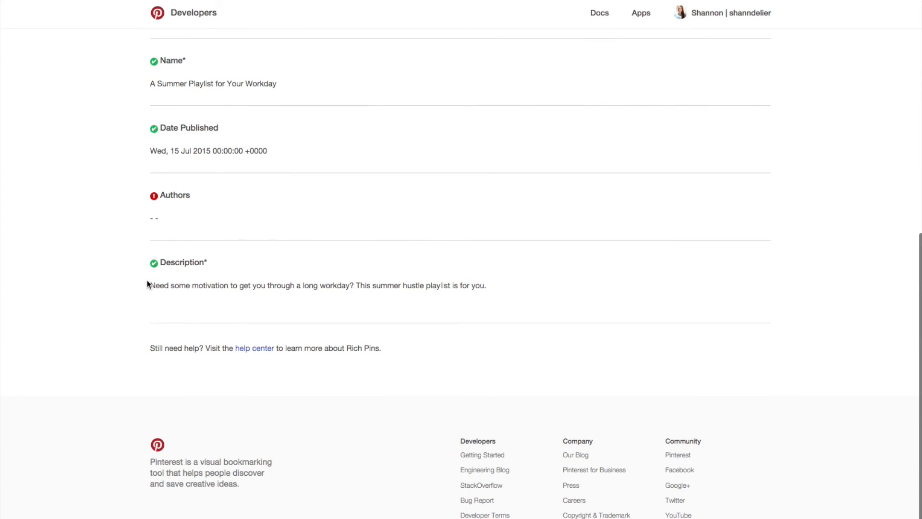
{"action": "mouse_move", "coordinate": [175, 301]}
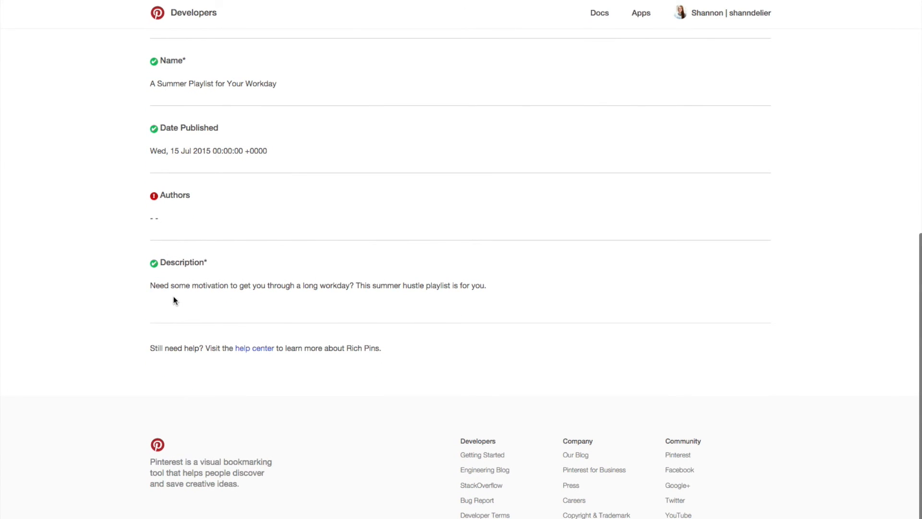
{"action": "mouse_move", "coordinate": [511, 294]}
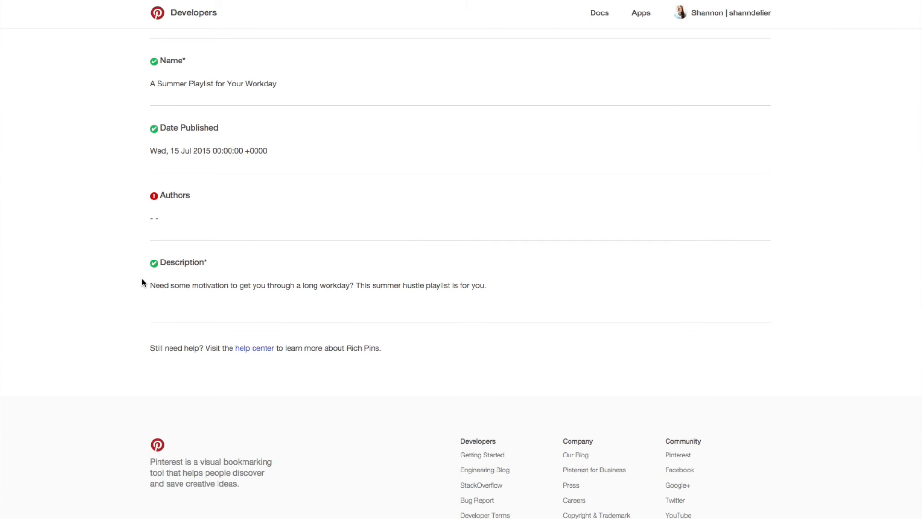
{"action": "mouse_move", "coordinate": [481, 287]}
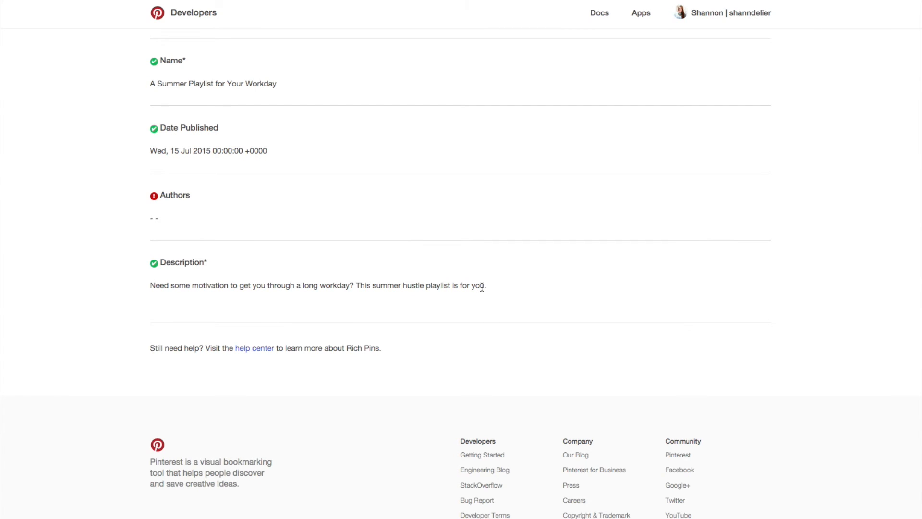
{"action": "mouse_move", "coordinate": [490, 291]}
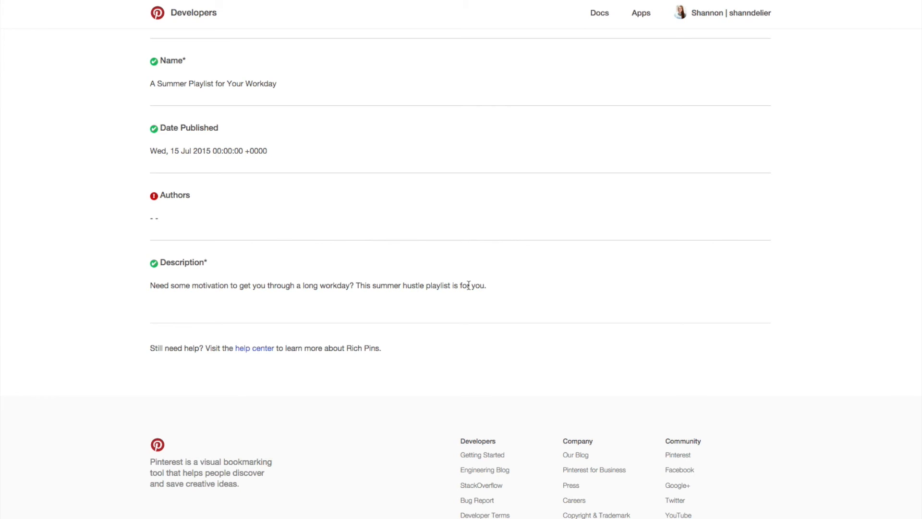
{"action": "mouse_move", "coordinate": [478, 285]}
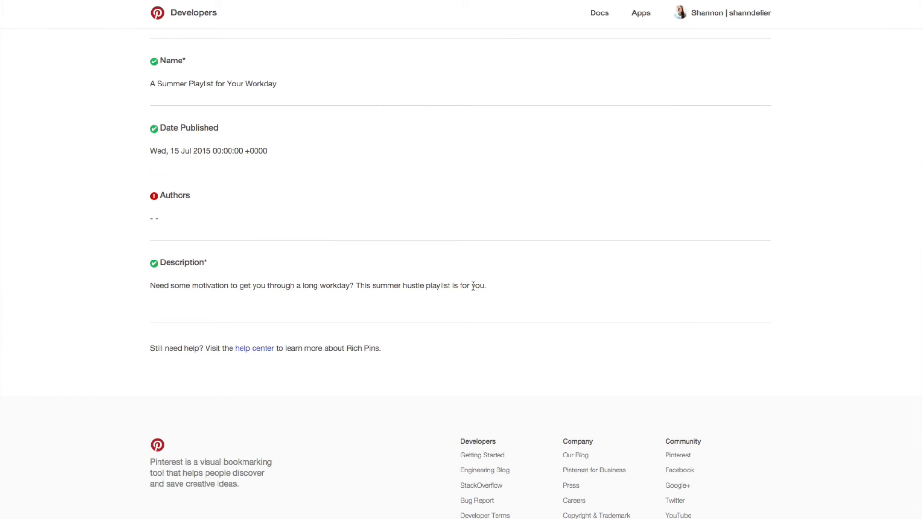
{"action": "mouse_move", "coordinate": [395, 316]}
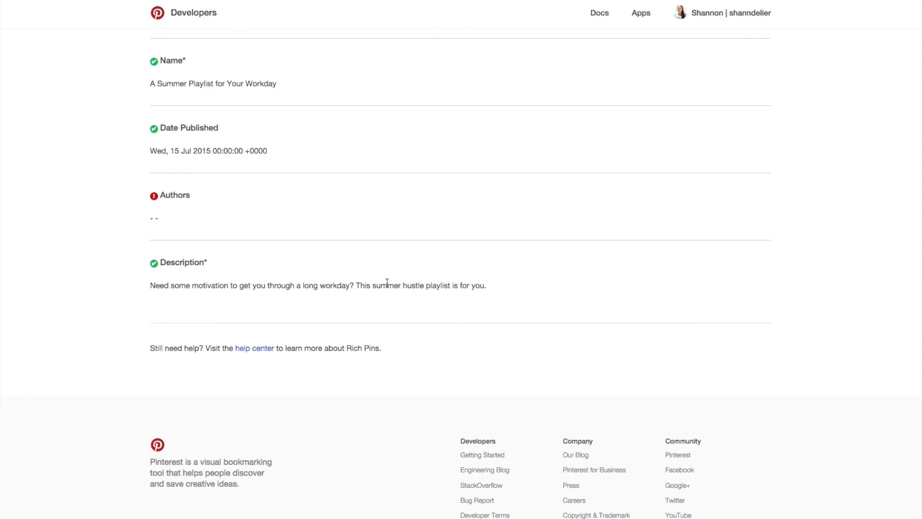
{"action": "mouse_move", "coordinate": [417, 283]}
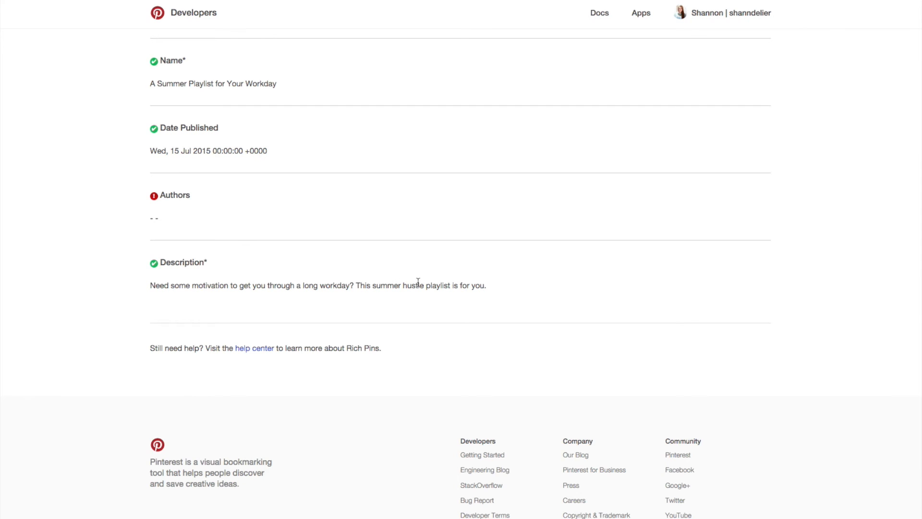
{"action": "mouse_move", "coordinate": [463, 272]}
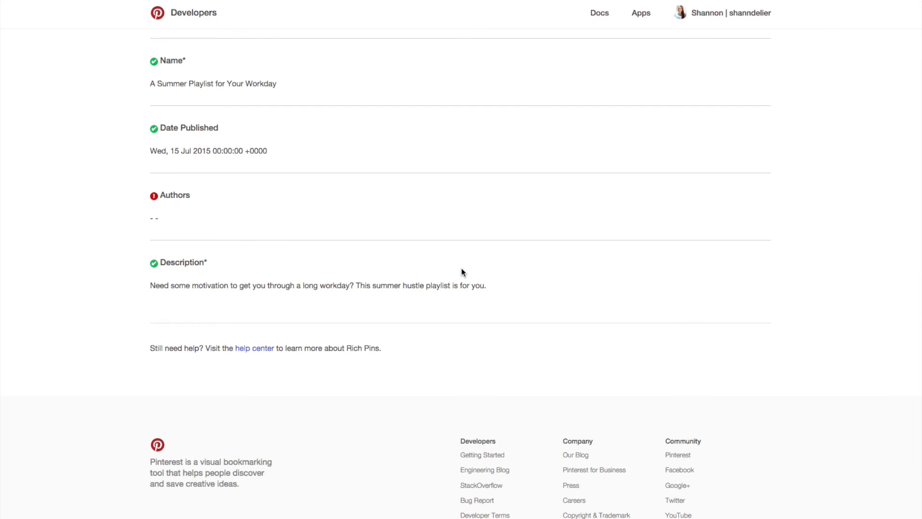
{"action": "mouse_move", "coordinate": [438, 259]}
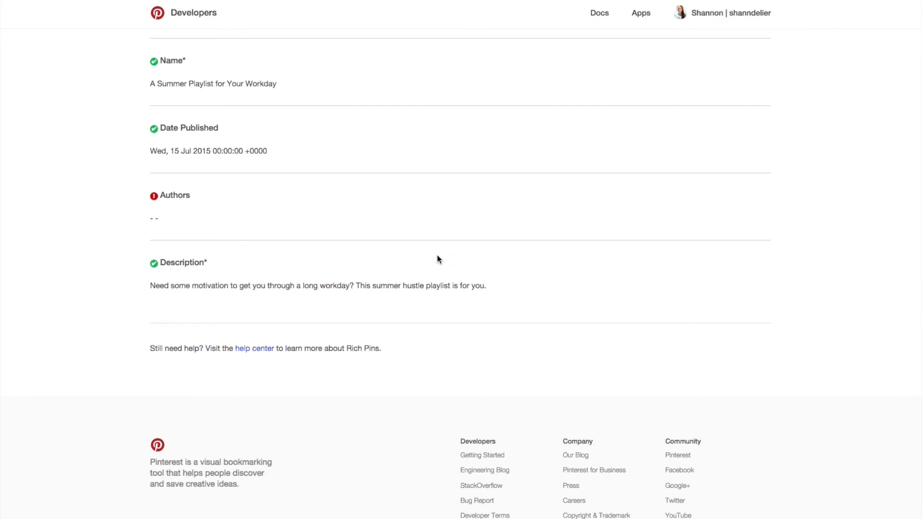
Scroll up to the Rich Pins Validator's approval congratulations message.
{"action": "scroll", "scroll_direction": "up", "scroll_amount": 3}
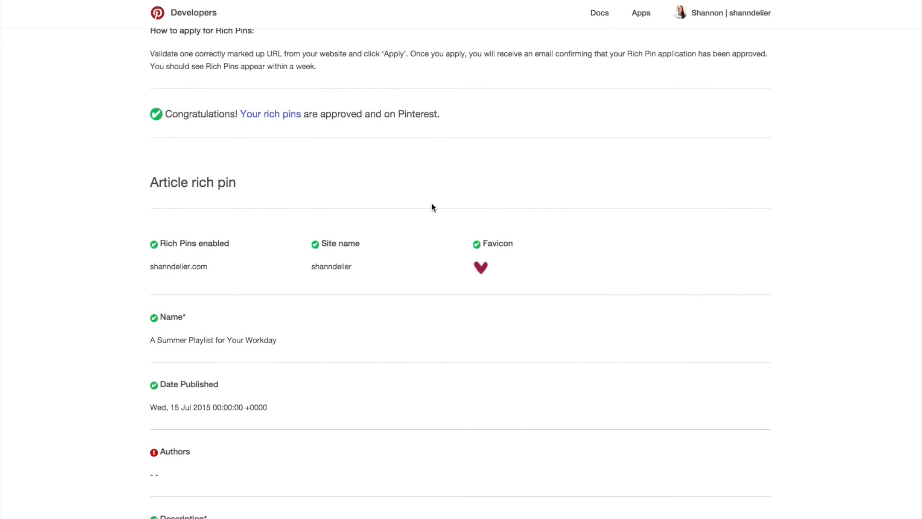
{"action": "mouse_move", "coordinate": [548, 180]}
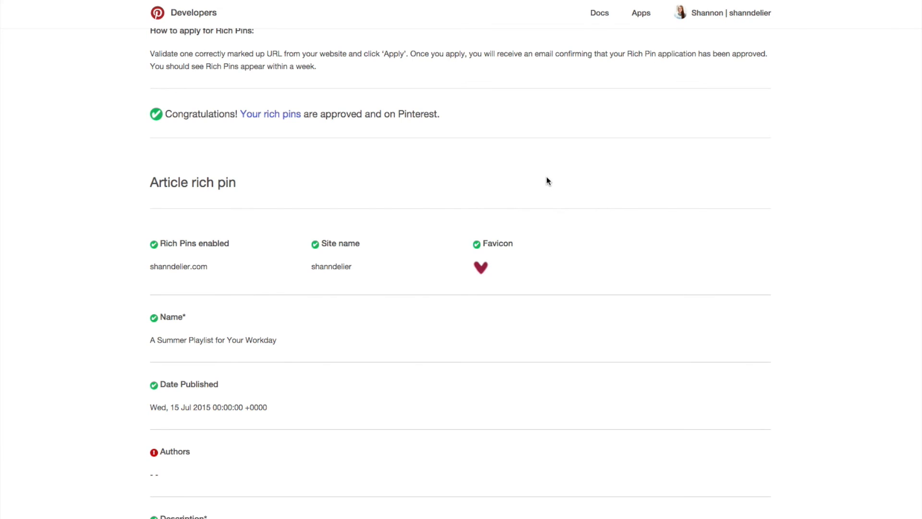
{"action": "mouse_move", "coordinate": [559, 130]}
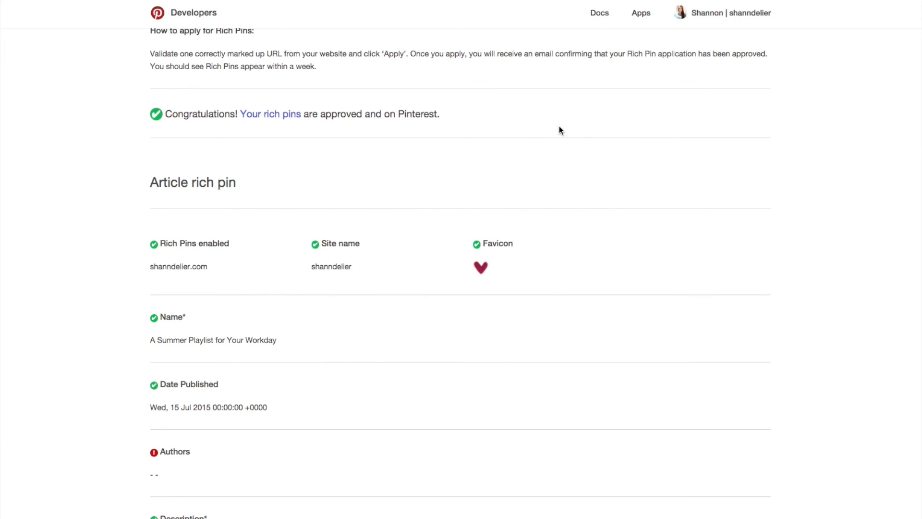
{"action": "mouse_move", "coordinate": [293, 96]}
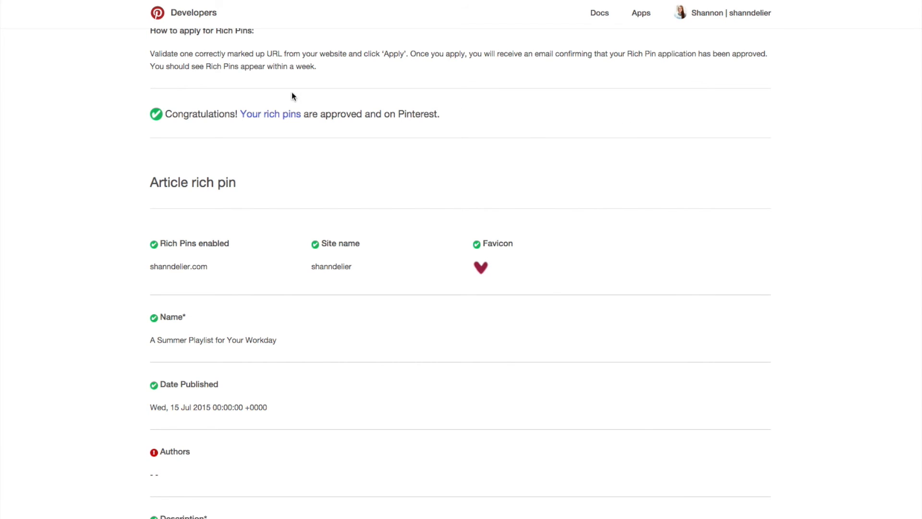
{"action": "mouse_move", "coordinate": [527, 136]}
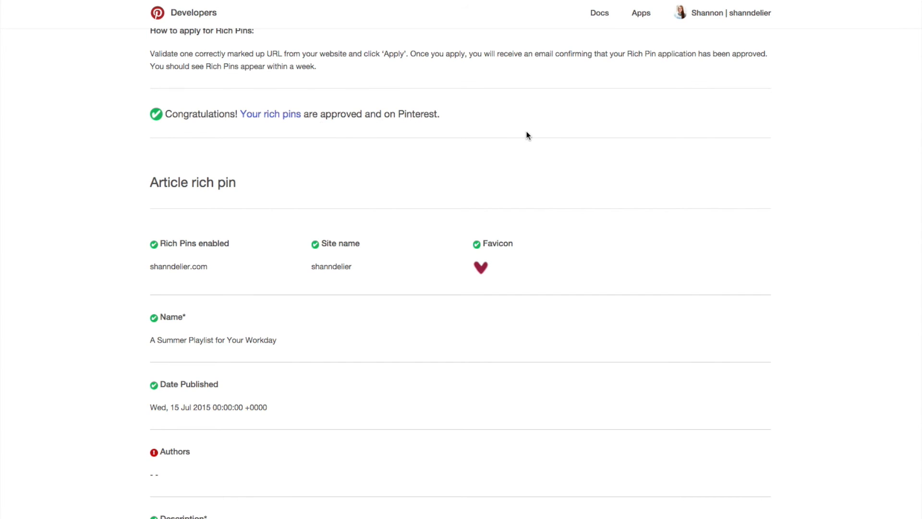
{"action": "mouse_move", "coordinate": [498, 297]}
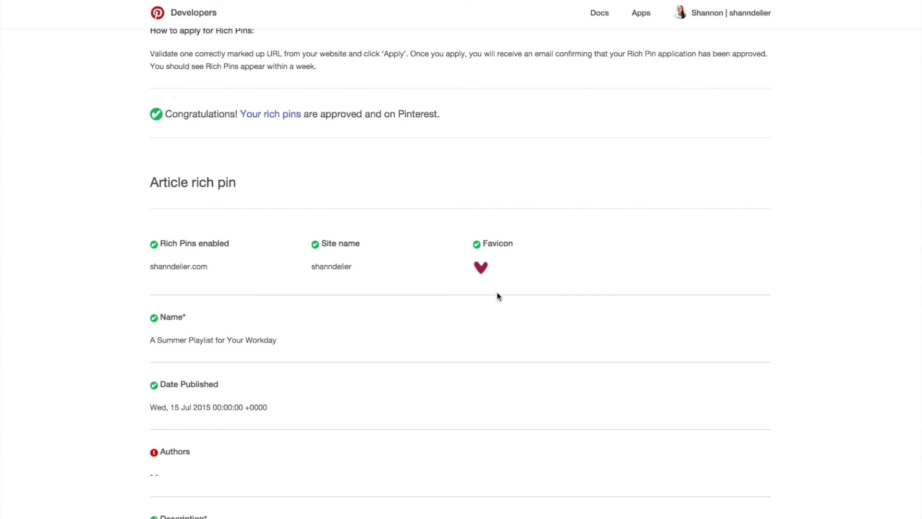
{"action": "mouse_move", "coordinate": [494, 171]}
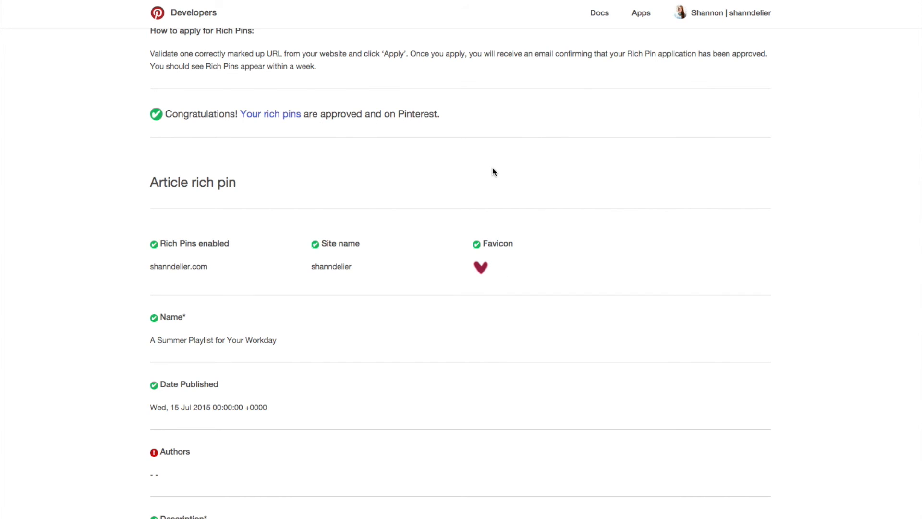
{"action": "mouse_move", "coordinate": [569, 167]}
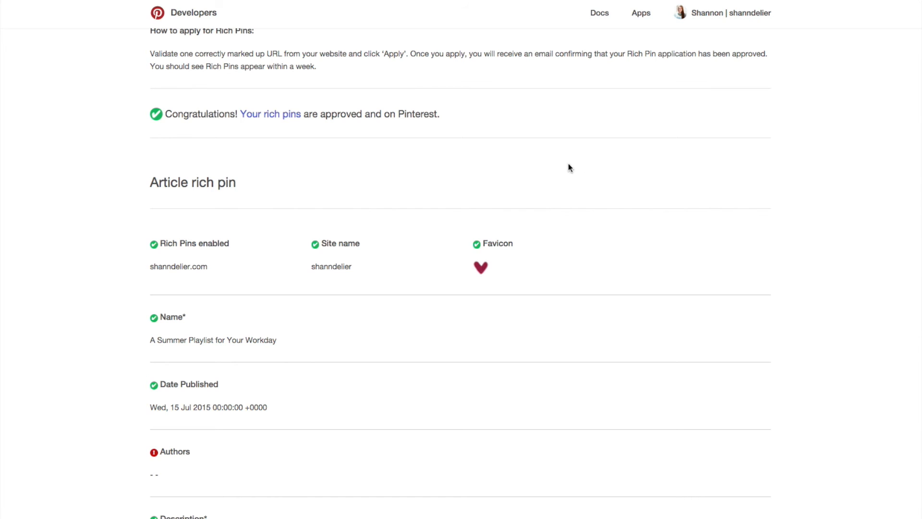
{"action": "mouse_move", "coordinate": [580, 167]}
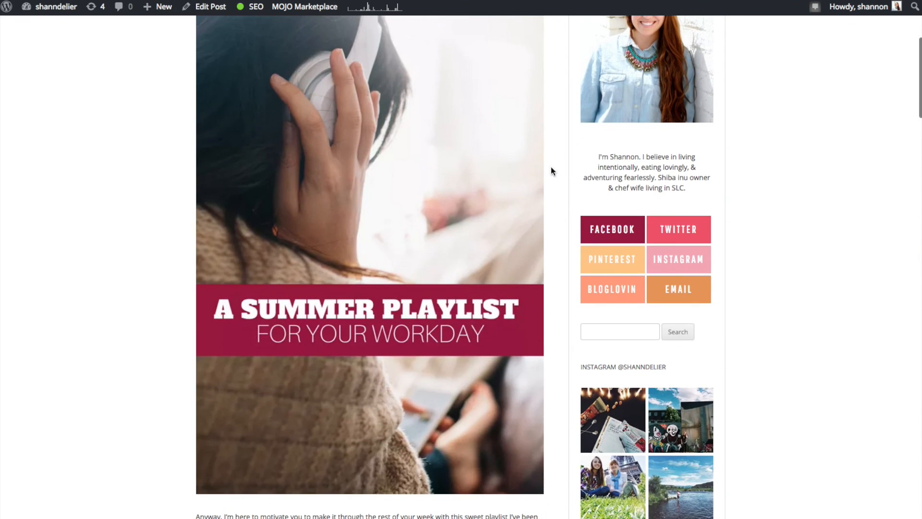
Scroll up the Summer Playlist blog post page.
{"action": "scroll", "scroll_direction": "up", "scroll_amount": 3}
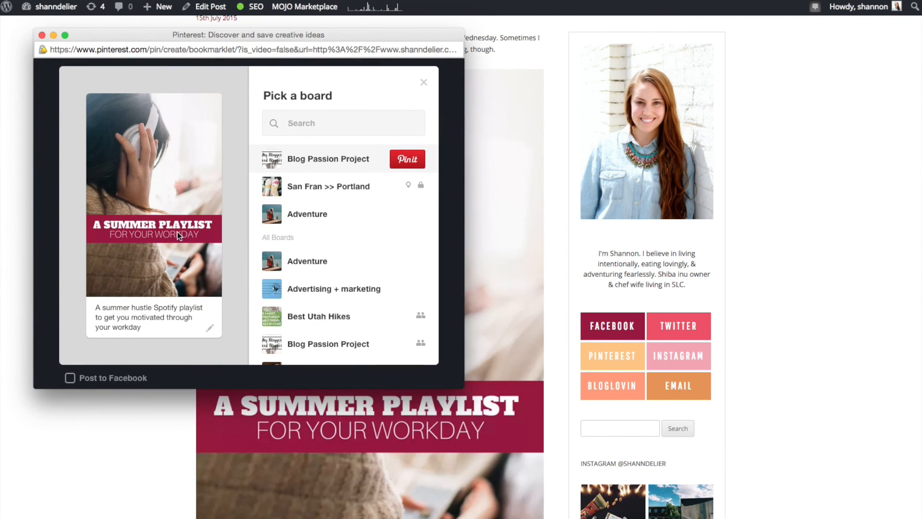
{"action": "mouse_move", "coordinate": [334, 258]}
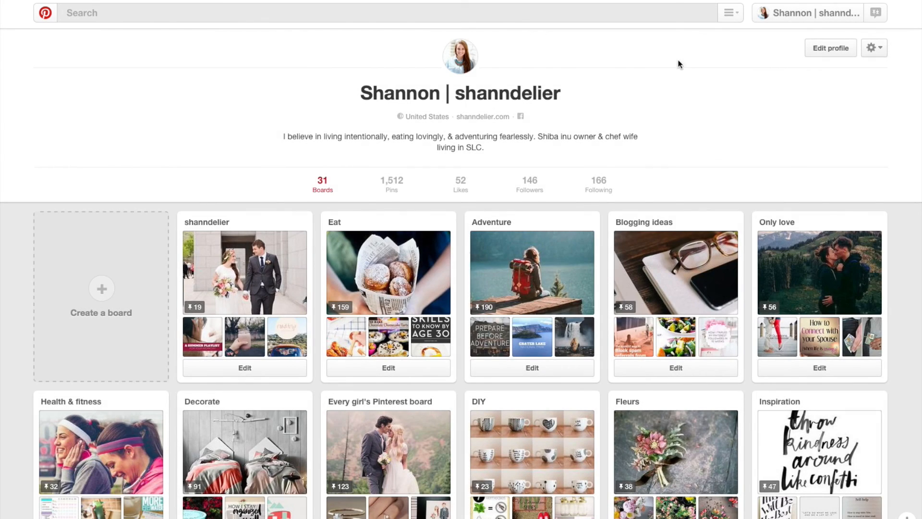
Scroll down the boards list and open the Blog Passion Project board.
{"action": "scroll", "scroll_direction": "down", "scroll_amount": 3}
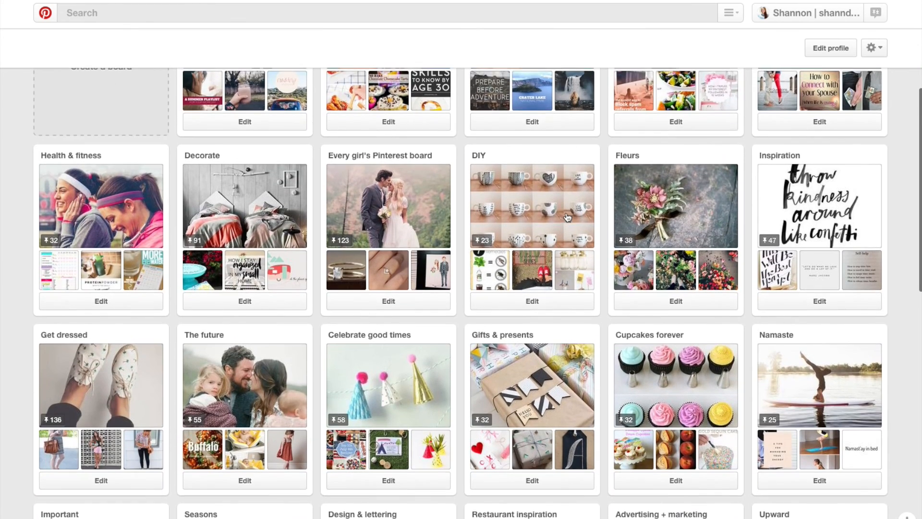
{"action": "scroll", "scroll_direction": "down", "scroll_amount": 3}
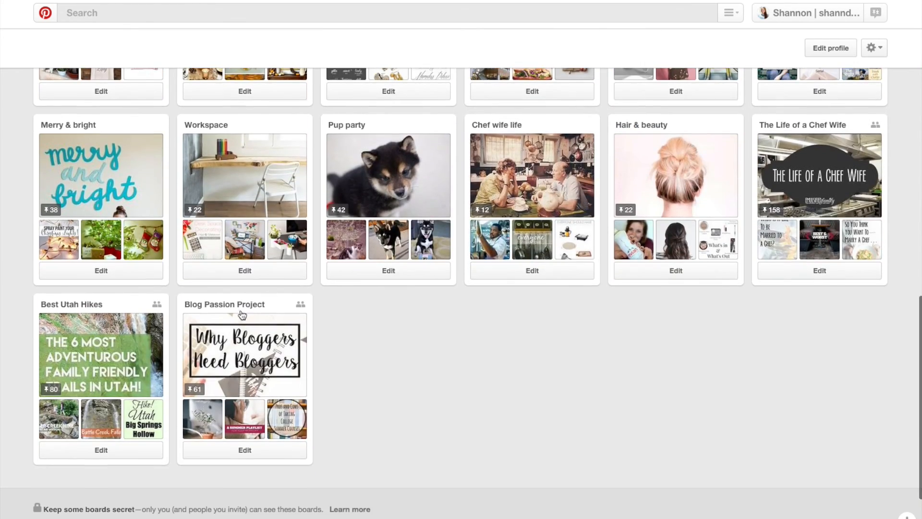
{"action": "left_click", "coordinate": [244, 354]}
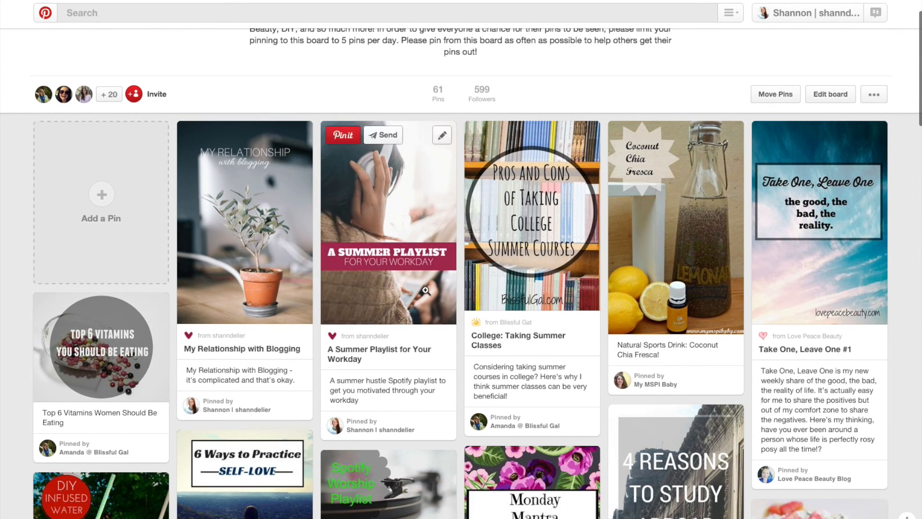
{"action": "mouse_move", "coordinate": [375, 303]}
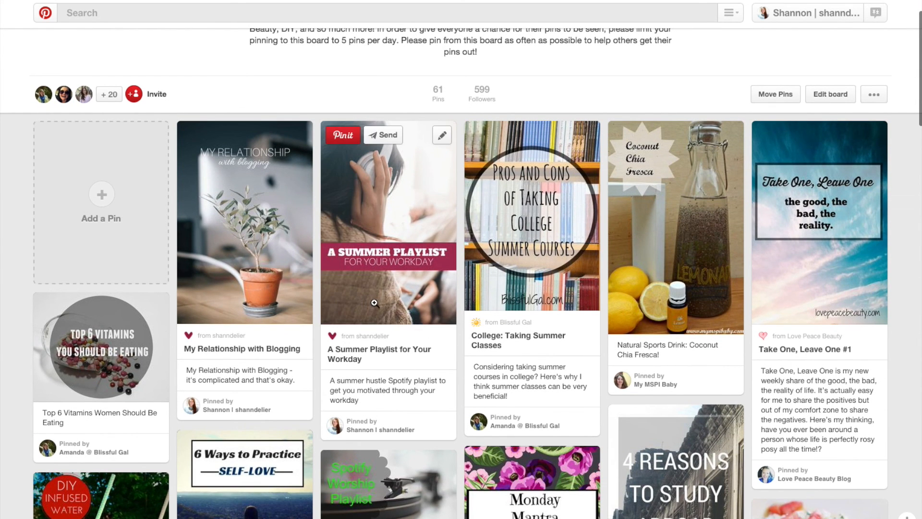
{"action": "mouse_move", "coordinate": [366, 165]}
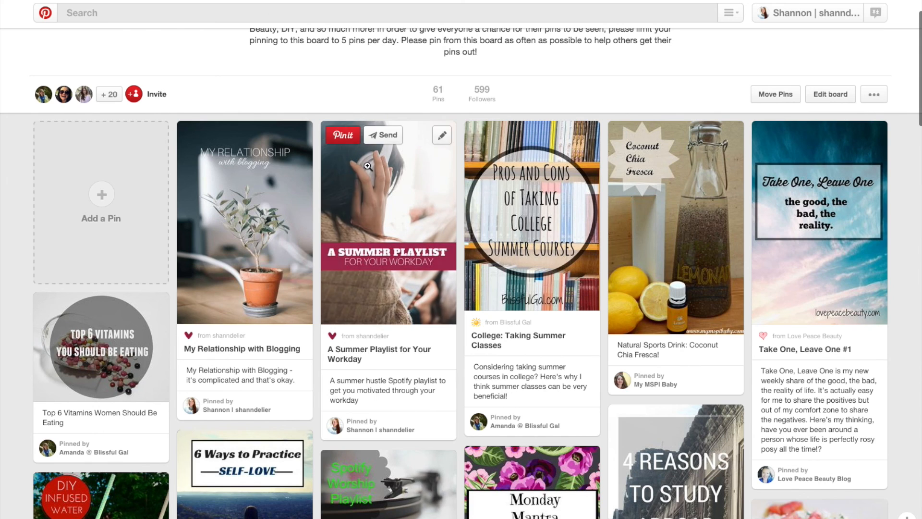
{"action": "mouse_move", "coordinate": [421, 246]}
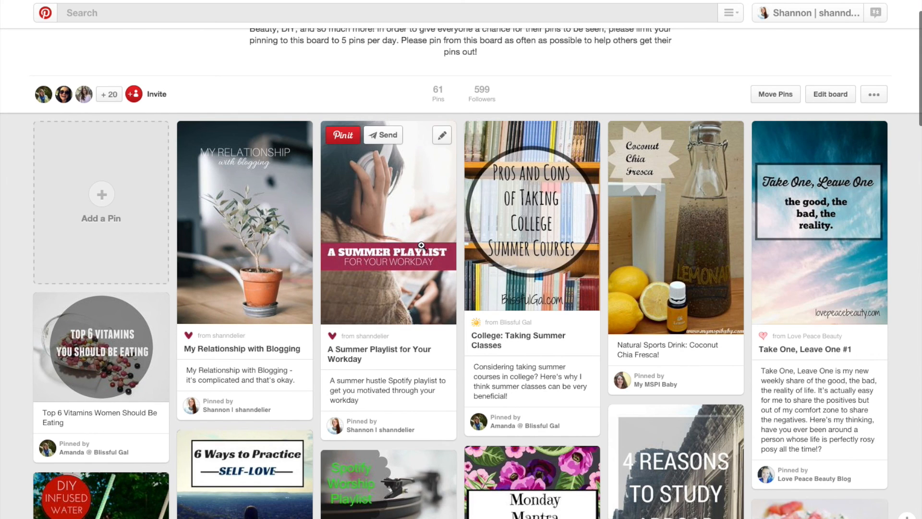
{"action": "mouse_move", "coordinate": [352, 91]}
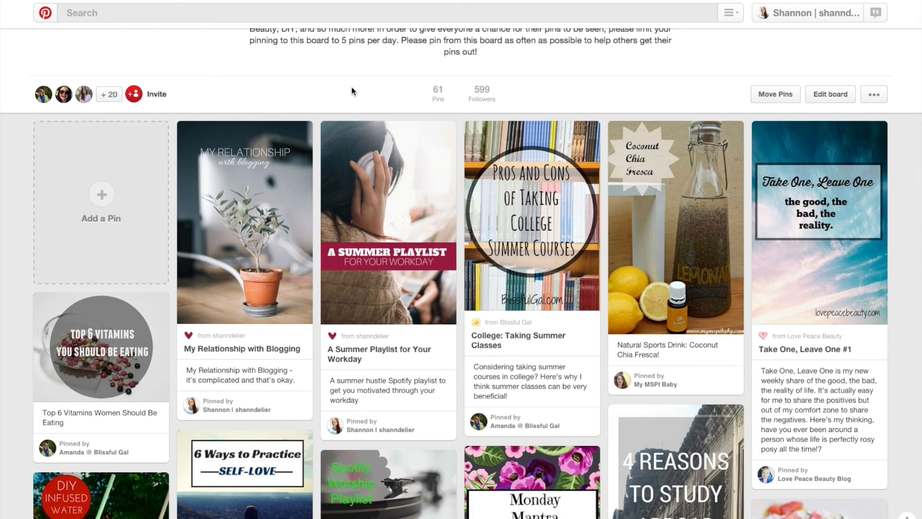
{"action": "mouse_move", "coordinate": [361, 92]}
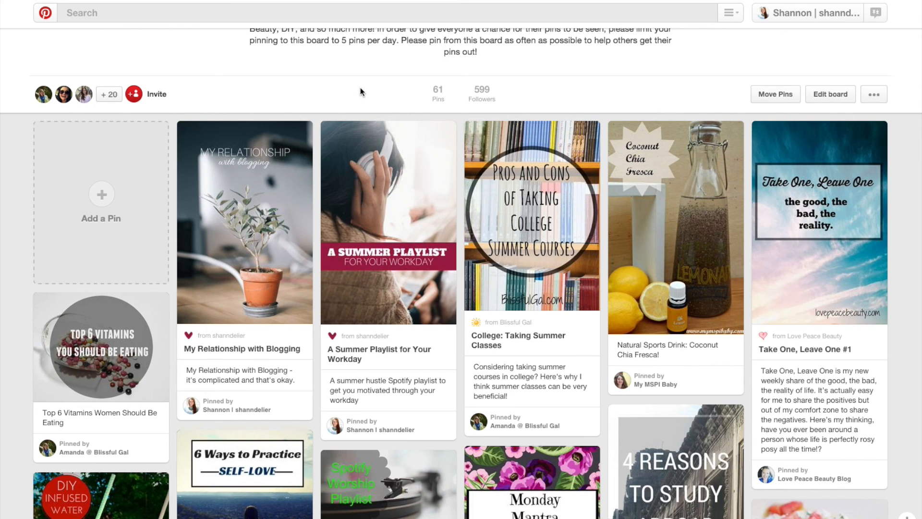
{"action": "mouse_move", "coordinate": [361, 93]}
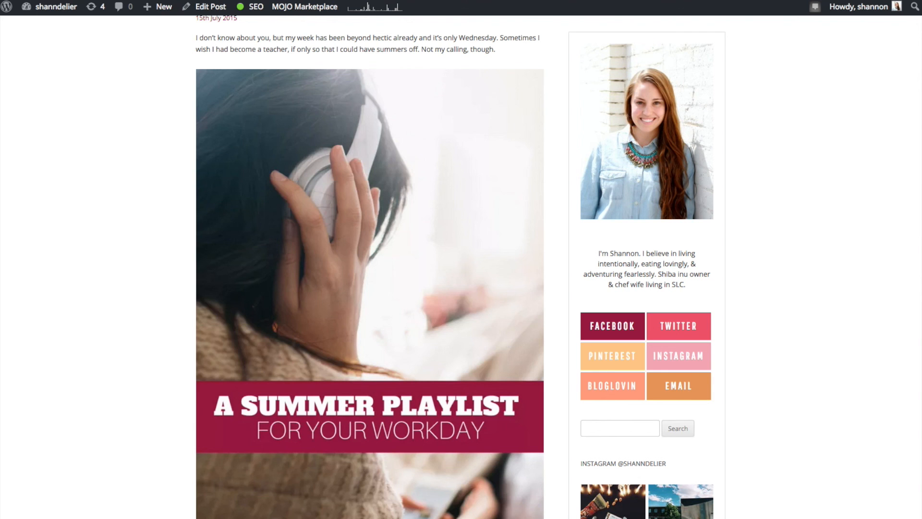
{"action": "mouse_move", "coordinate": [759, 207]}
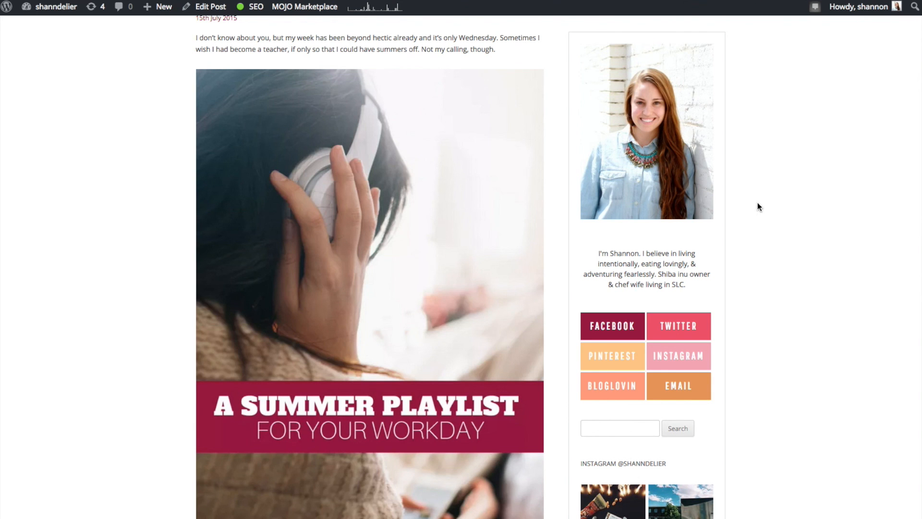